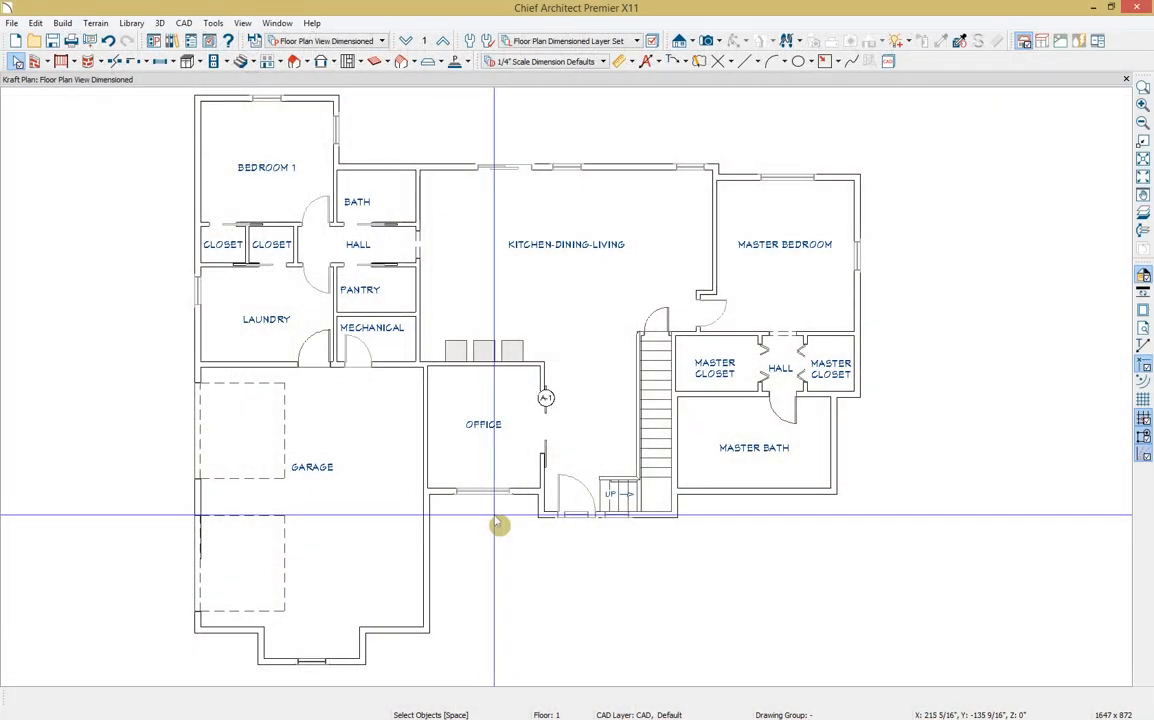
pyautogui.moveTo(568, 418)
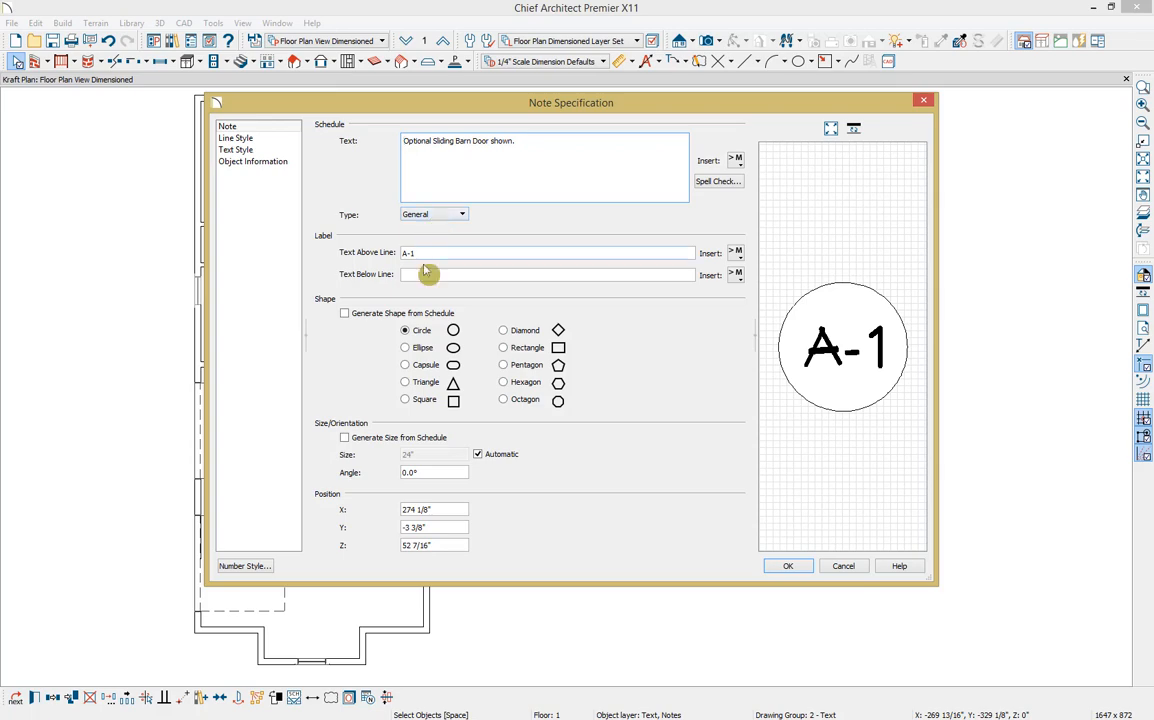
# Enter 1.1 as the A-1 note's below-line text and browse the Note options.
pyautogui.write('1.1')
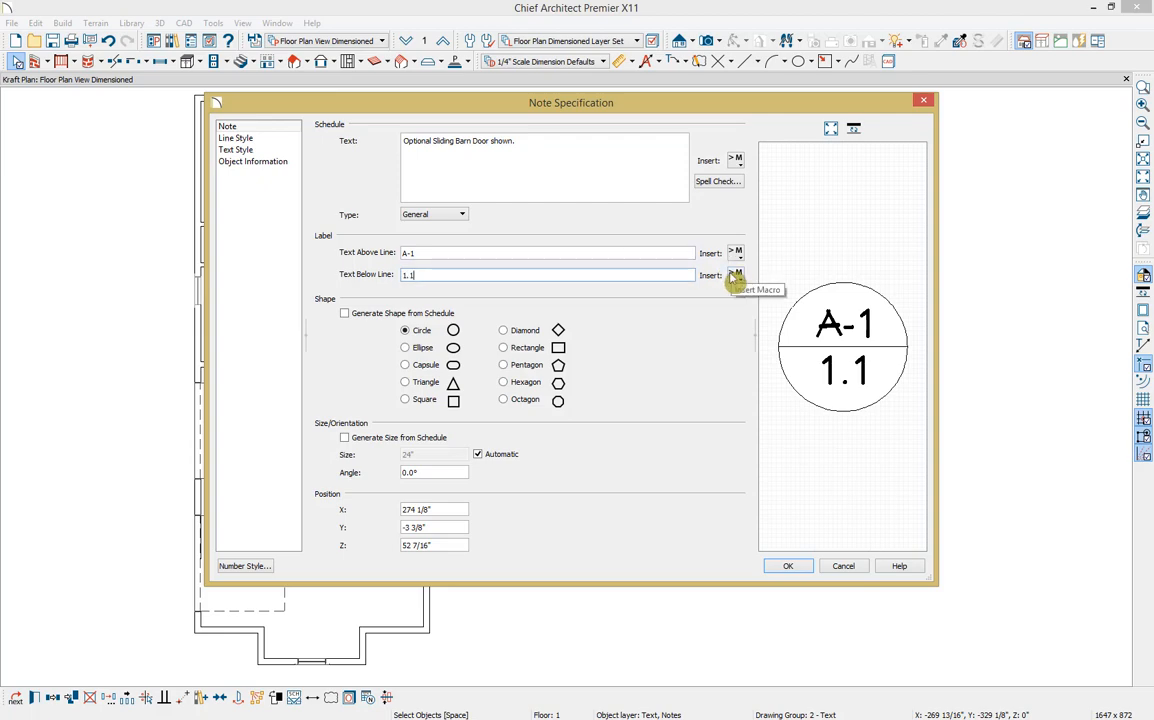
pyautogui.moveTo(413, 296)
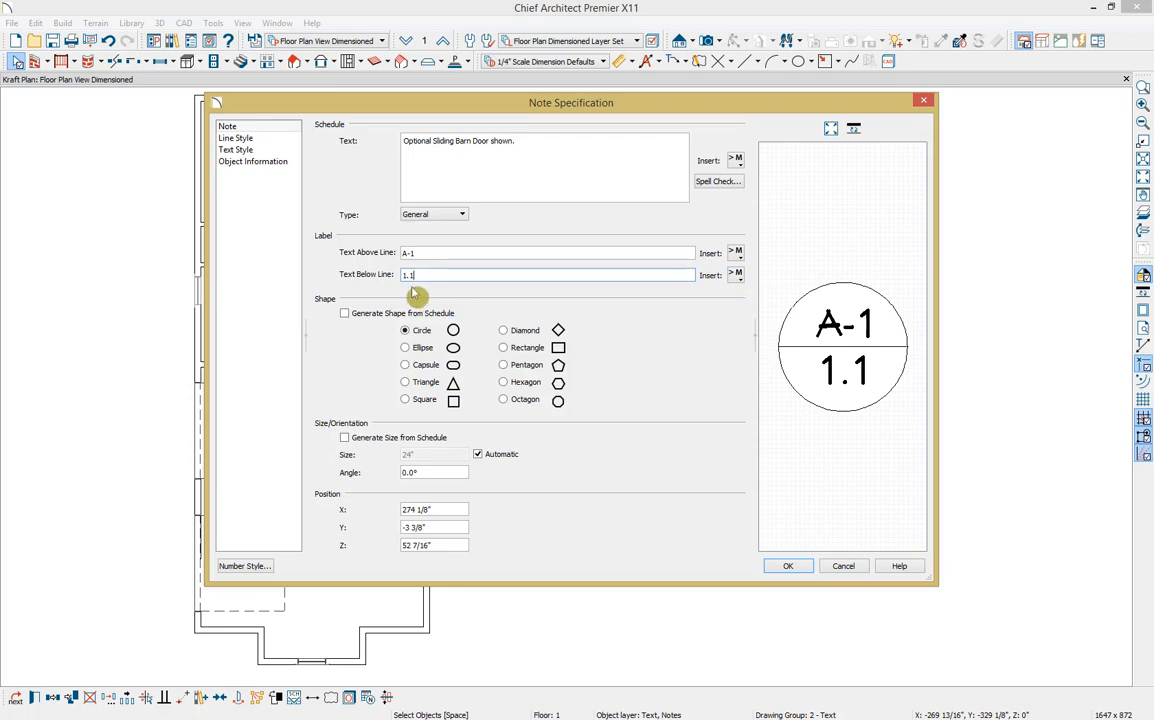
pyautogui.moveTo(415, 355)
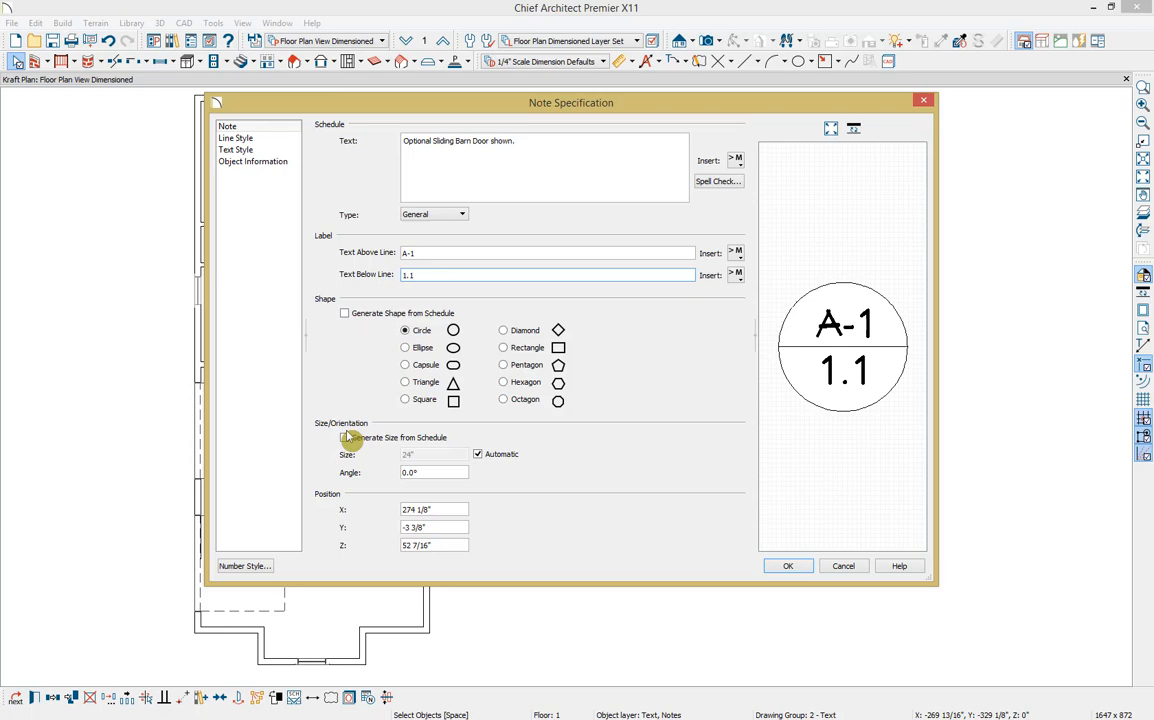
pyautogui.click(236, 137)
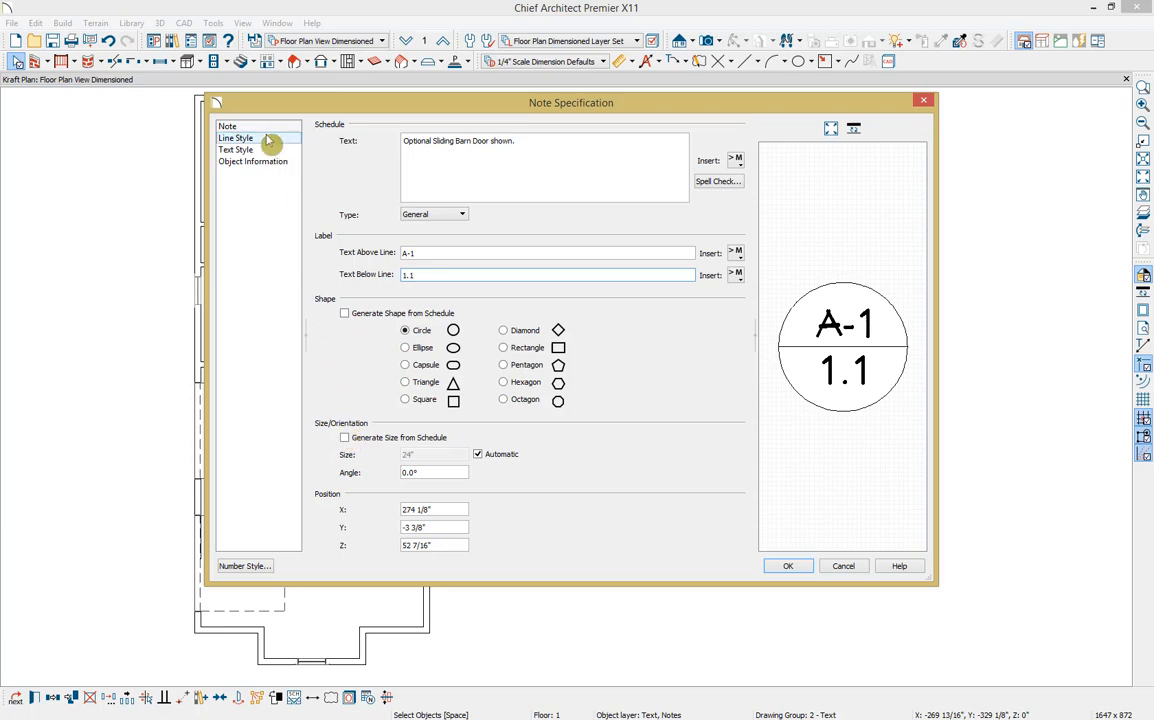
pyautogui.click(253, 161)
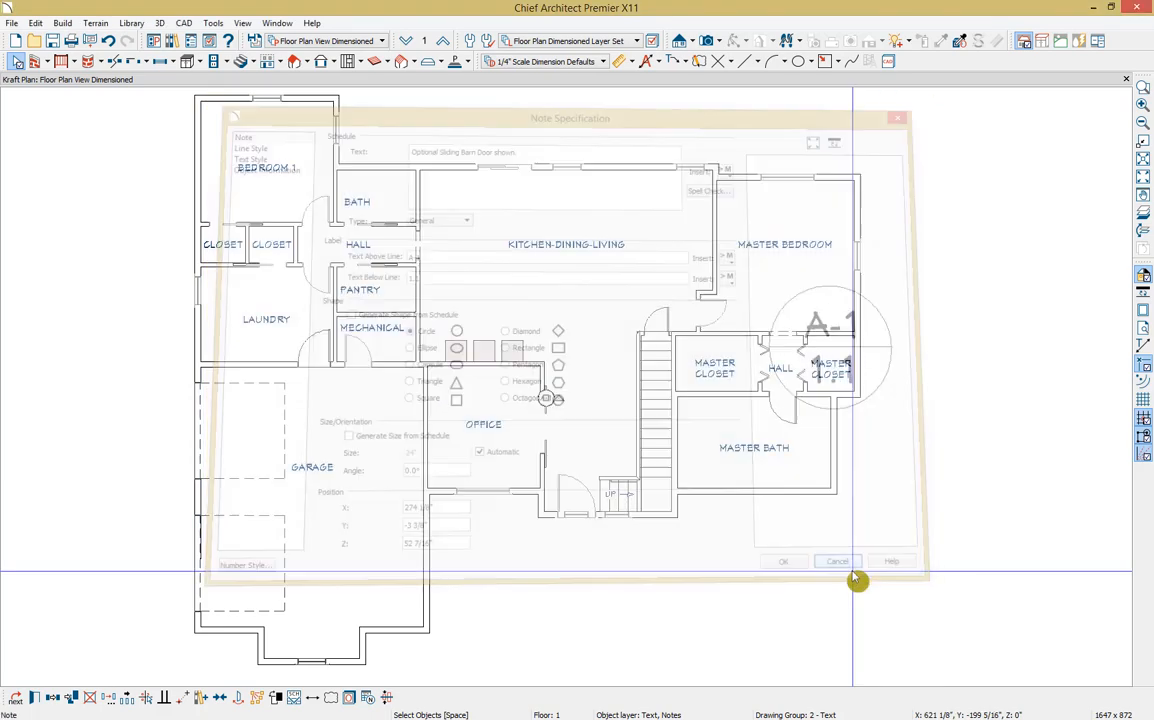
# Cancel note edits, create a Full Camera view, recheck A-1, and orbit toward the cabinets.
pyautogui.click(838, 561)
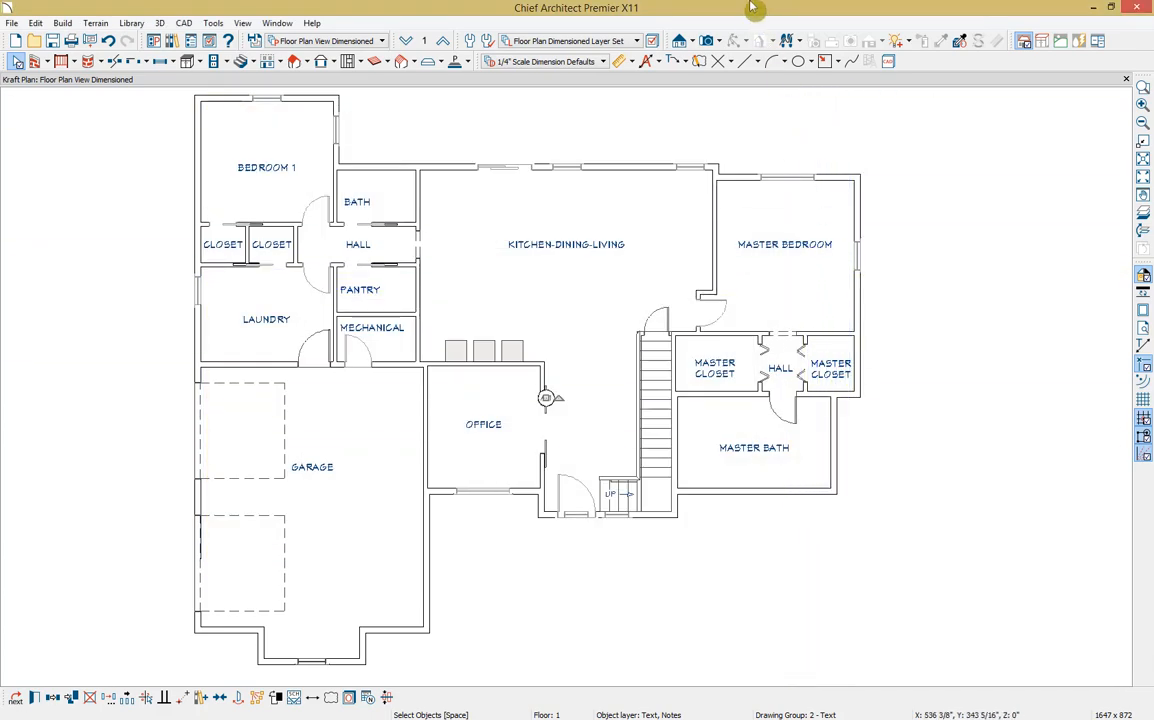
pyautogui.click(720, 40)
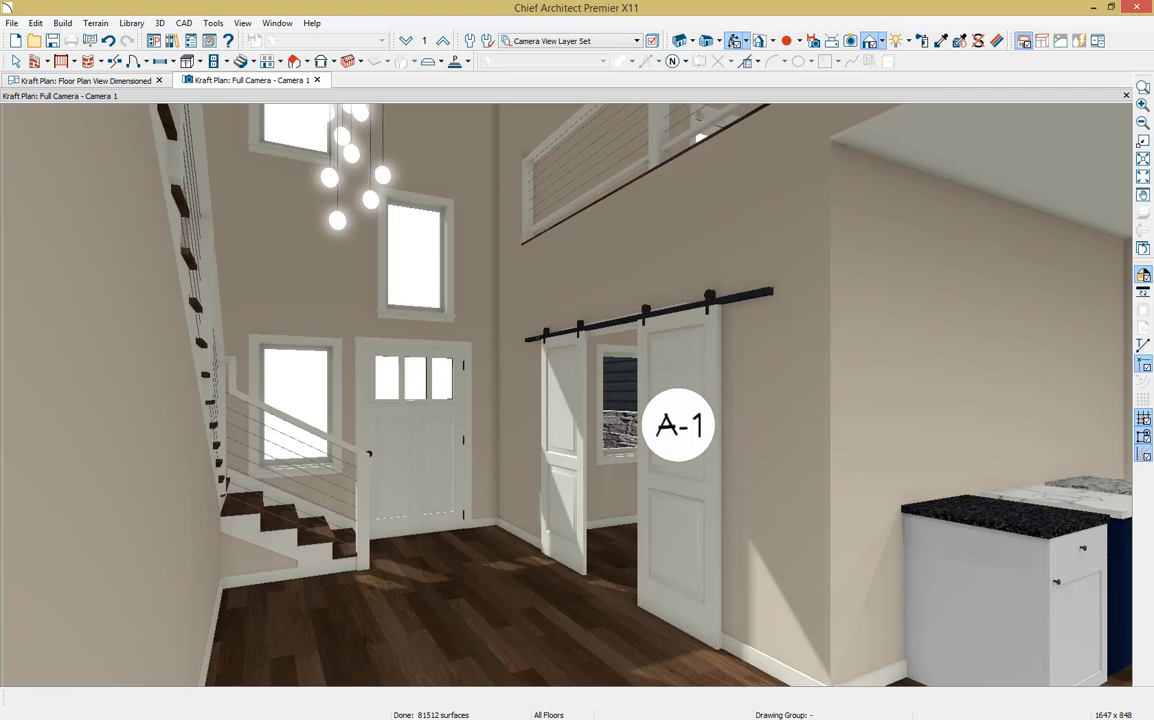
pyautogui.moveTo(704, 475)
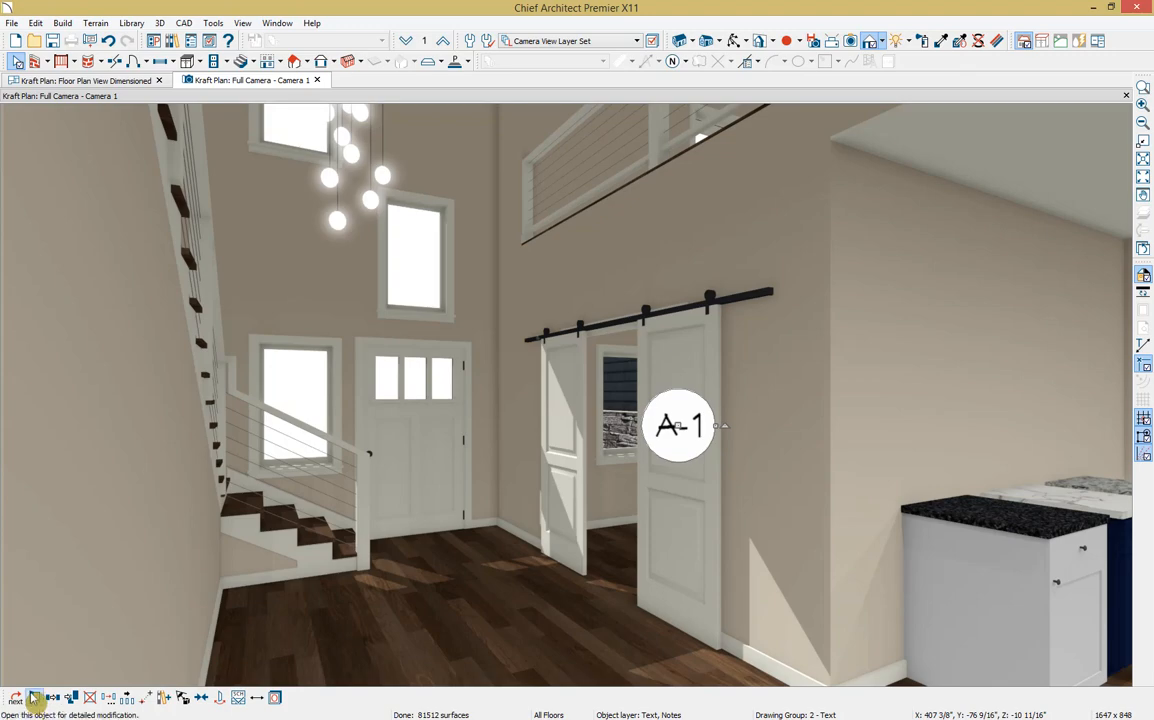
pyautogui.doubleClick(680, 425)
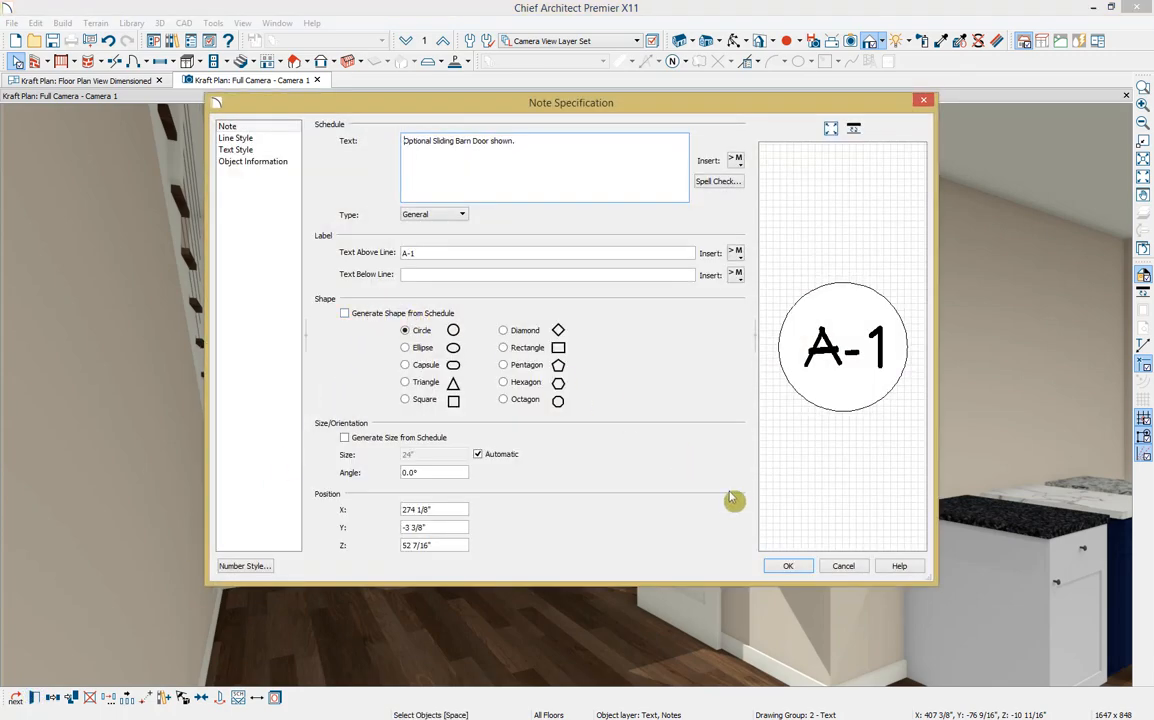
pyautogui.click(787, 565)
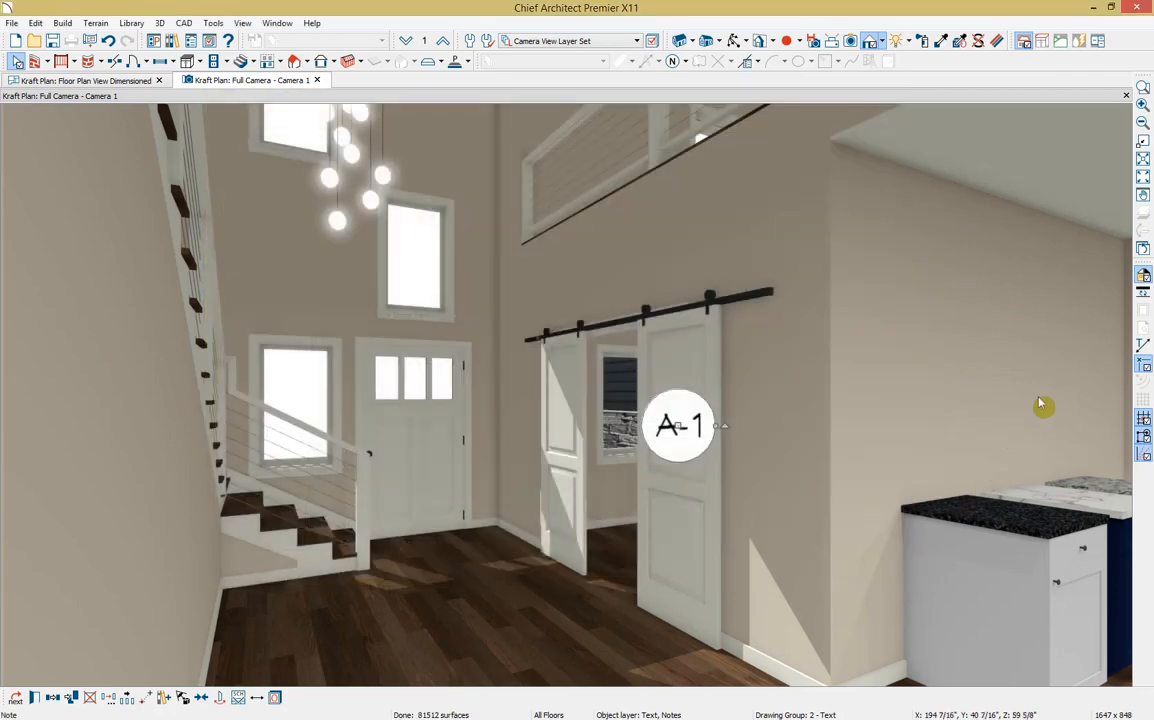
pyautogui.moveTo(1040, 405); pyautogui.dragTo(710, 370)
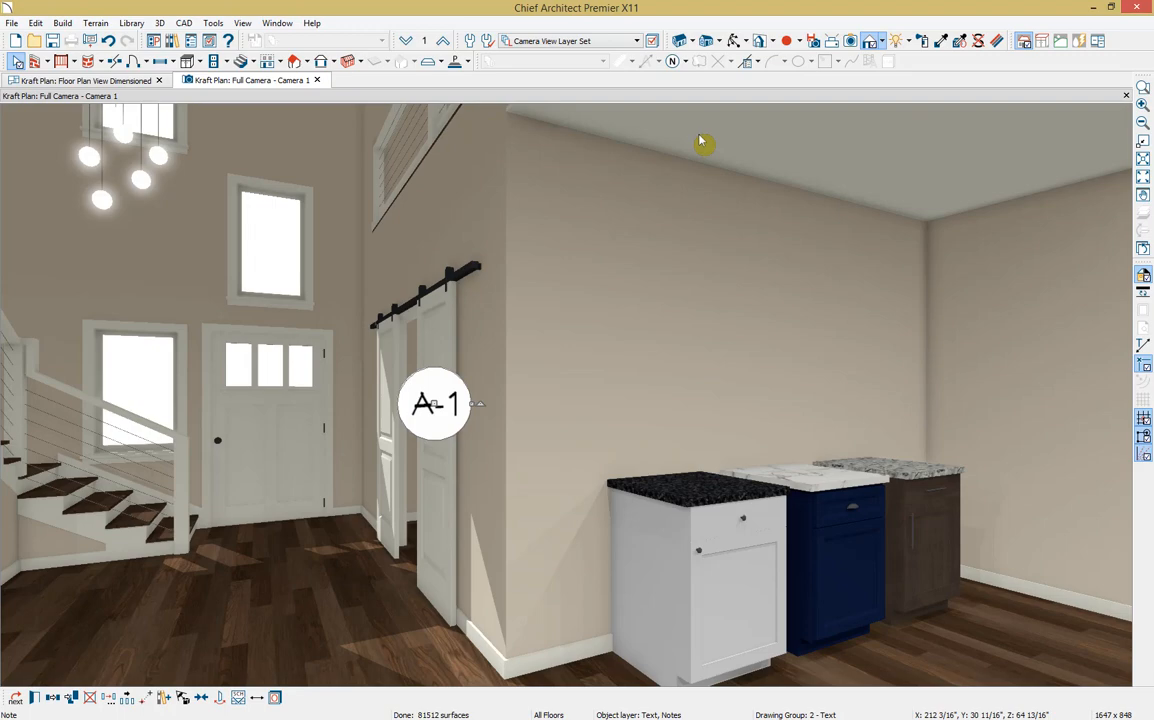
# Place a K-2 note with text 'Cabinet option' above the cabinets using CAD > Text > Note.
pyautogui.click(687, 61)
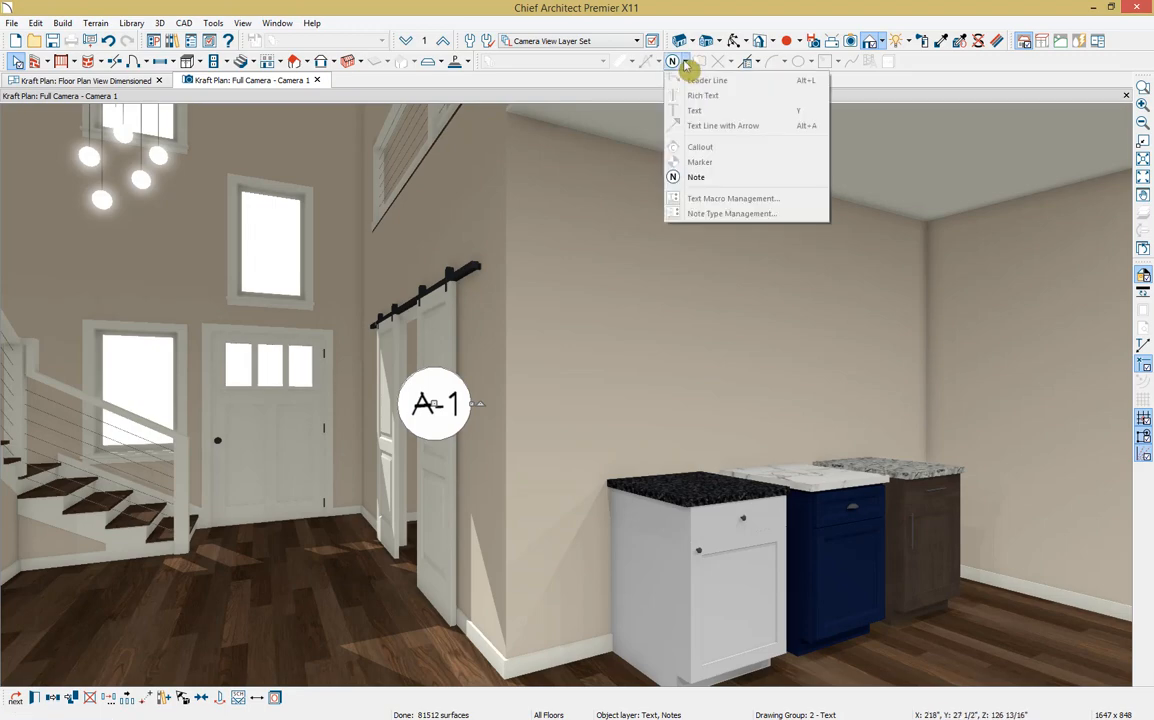
pyautogui.moveTo(647, 67)
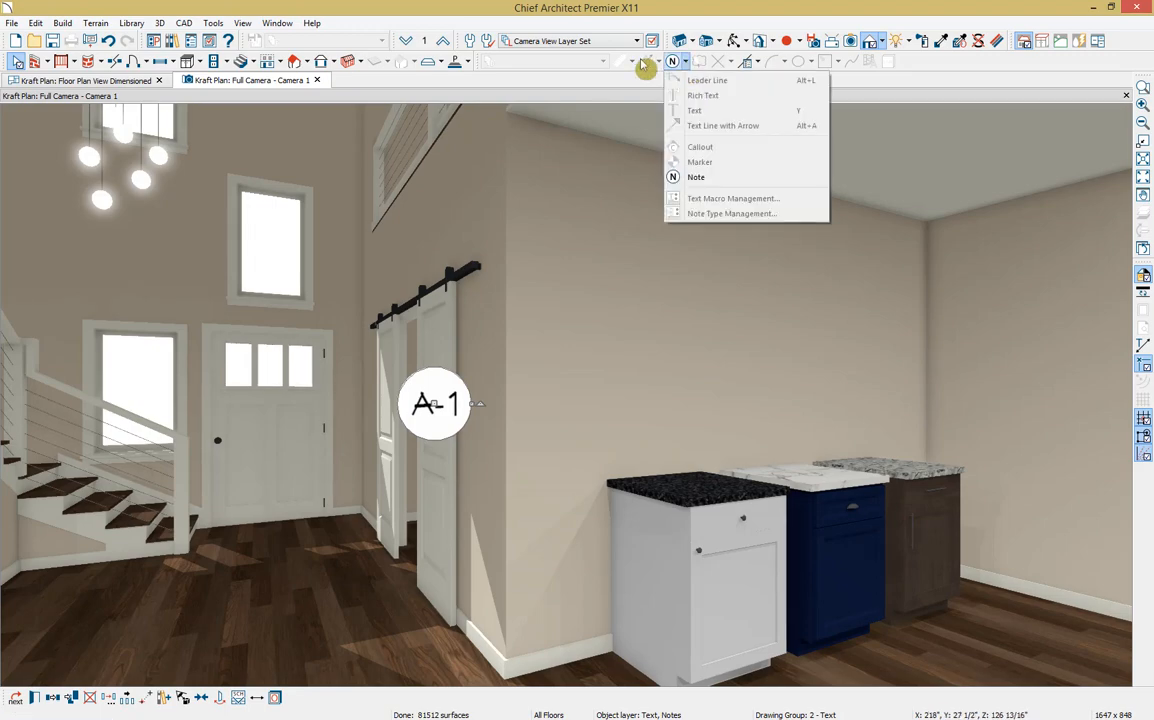
pyautogui.click(184, 22)
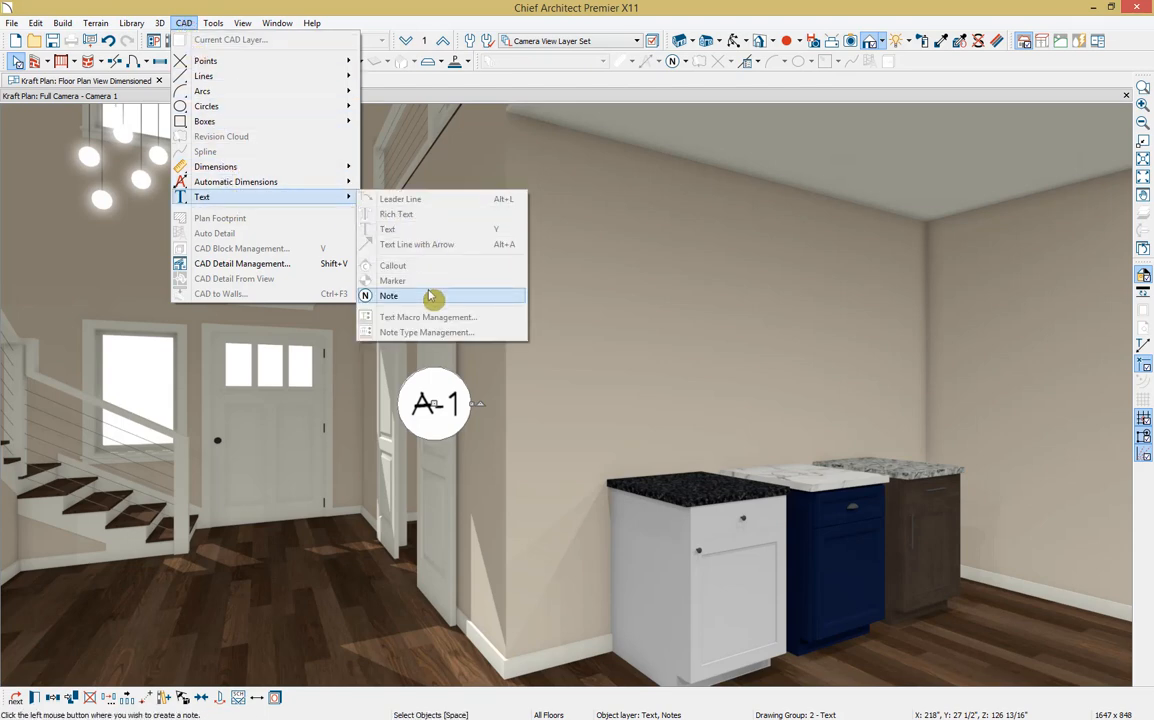
pyautogui.click(389, 295)
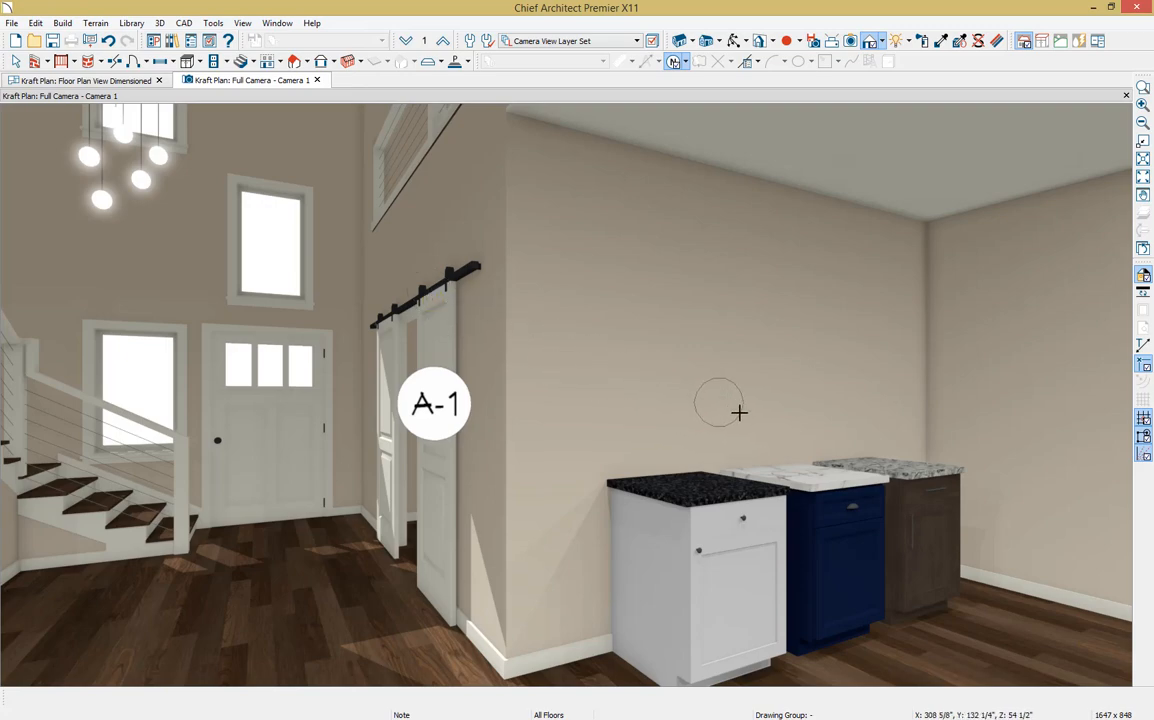
pyautogui.doubleClick(434, 404)
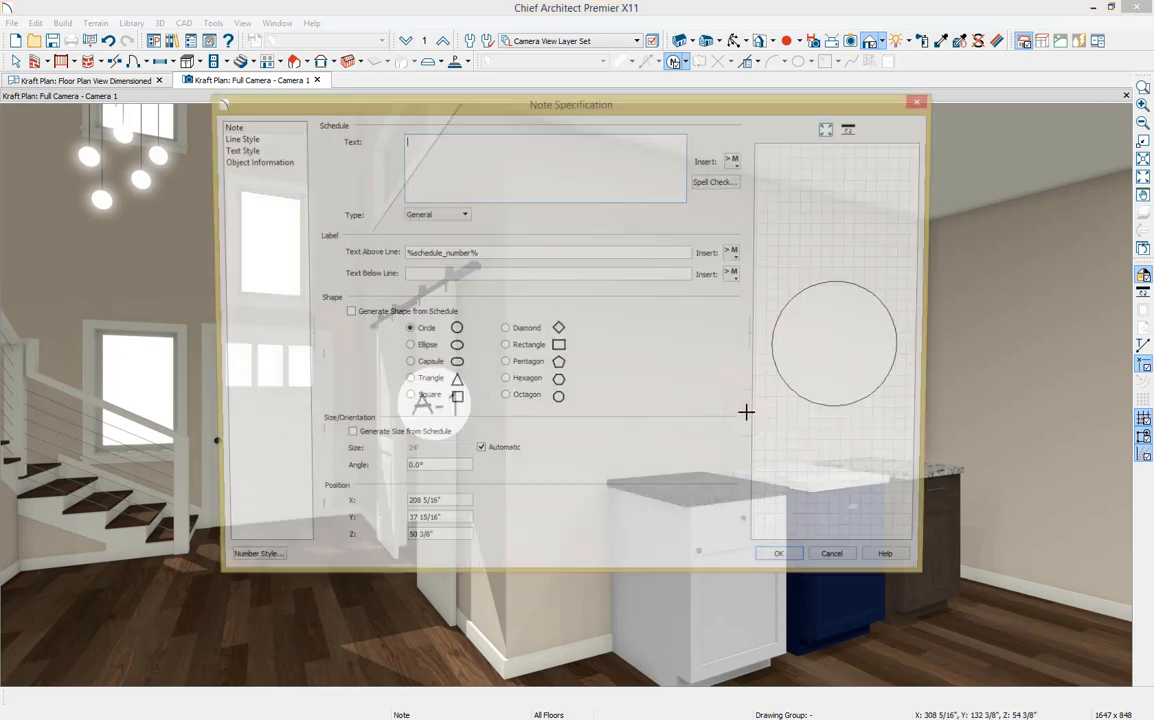
pyautogui.write('Cabinet option')
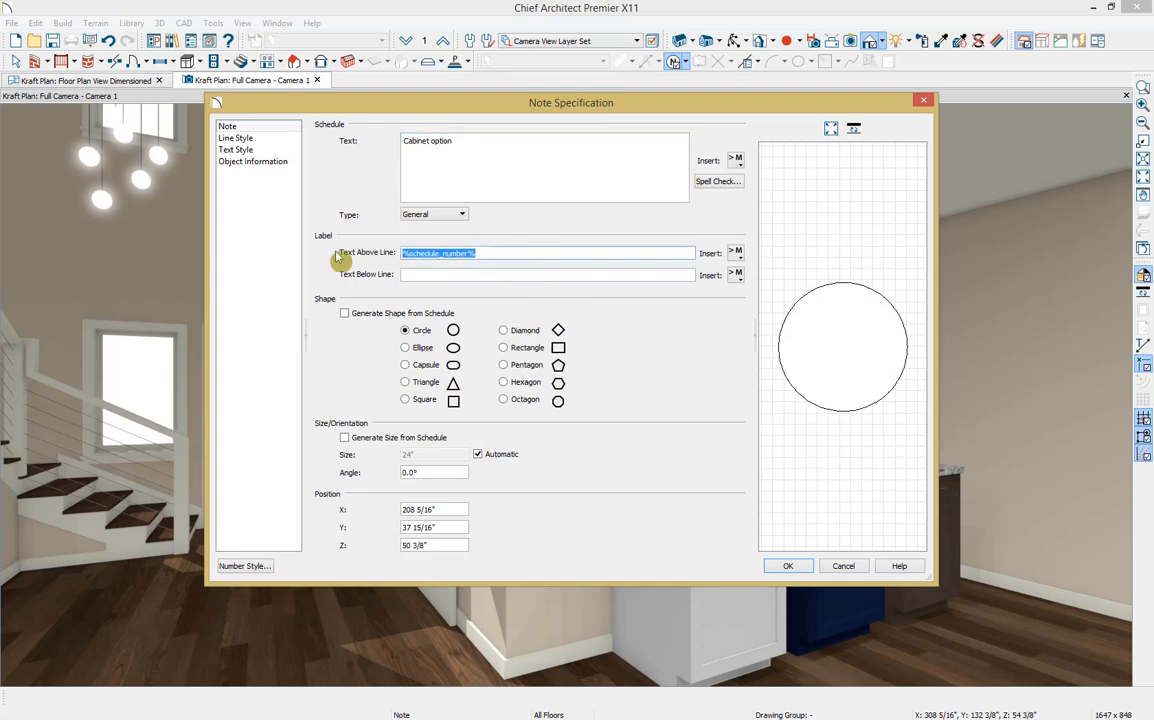
pyautogui.write('K-2')
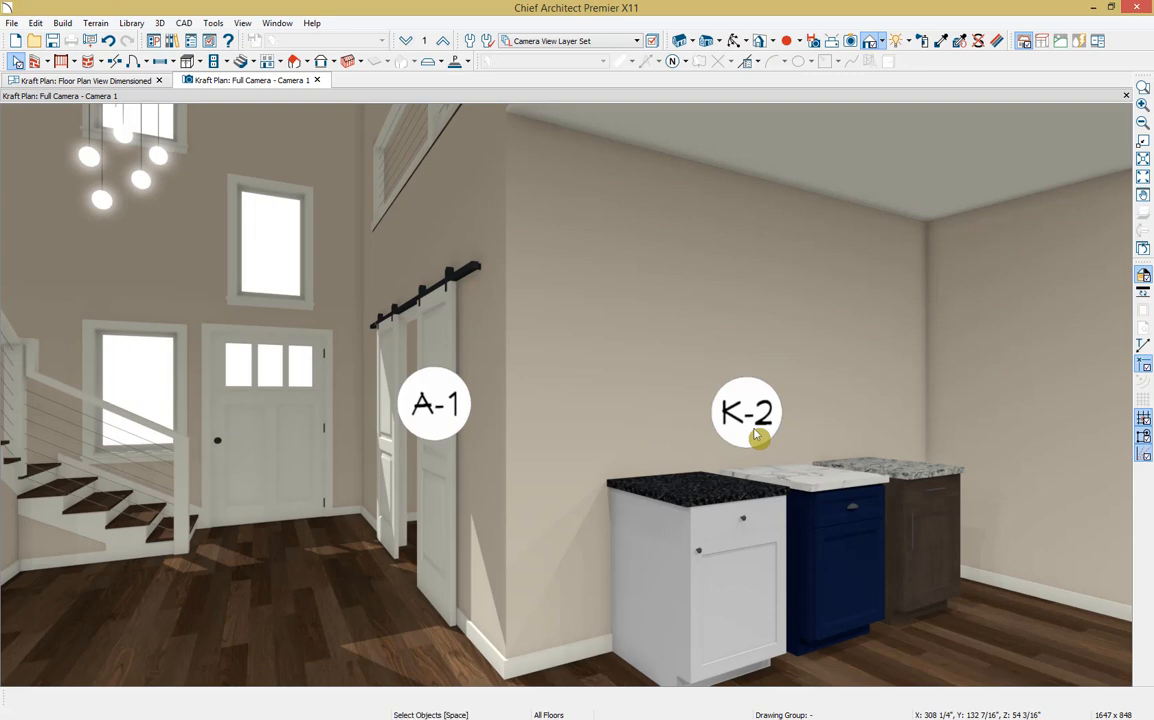
# Confirm the K-2 note and open the existing Notes Schedule detail.
pyautogui.click(184, 23)
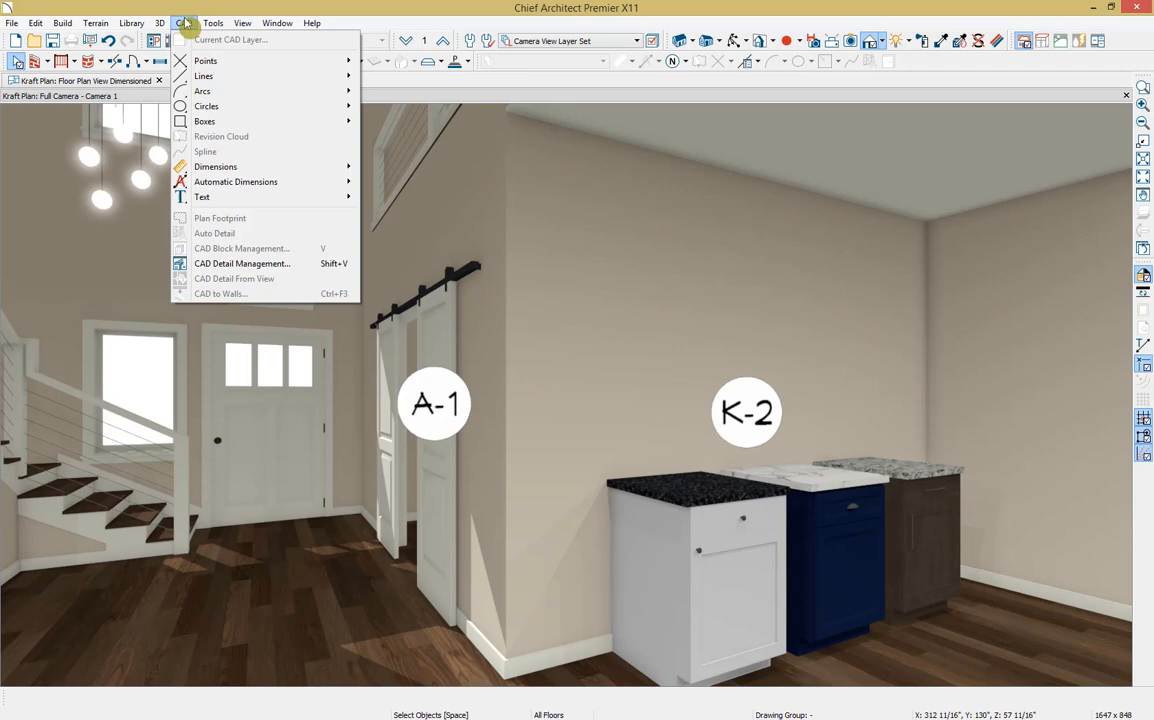
pyautogui.click(242, 263)
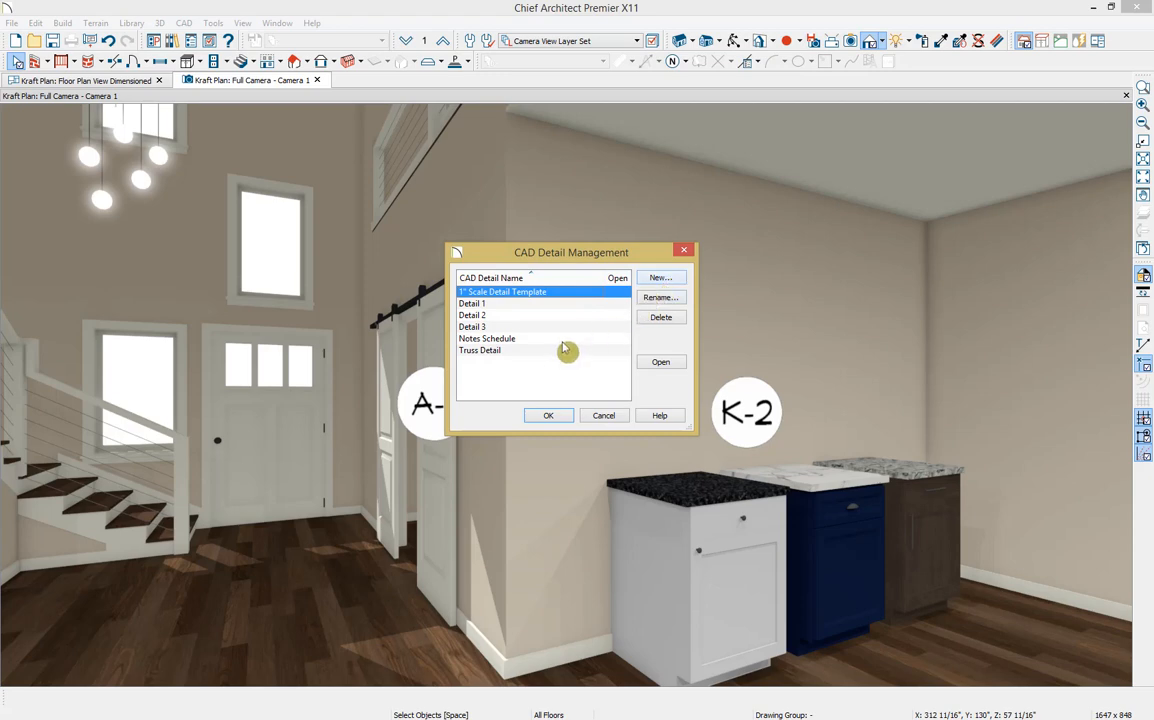
pyautogui.click(487, 338)
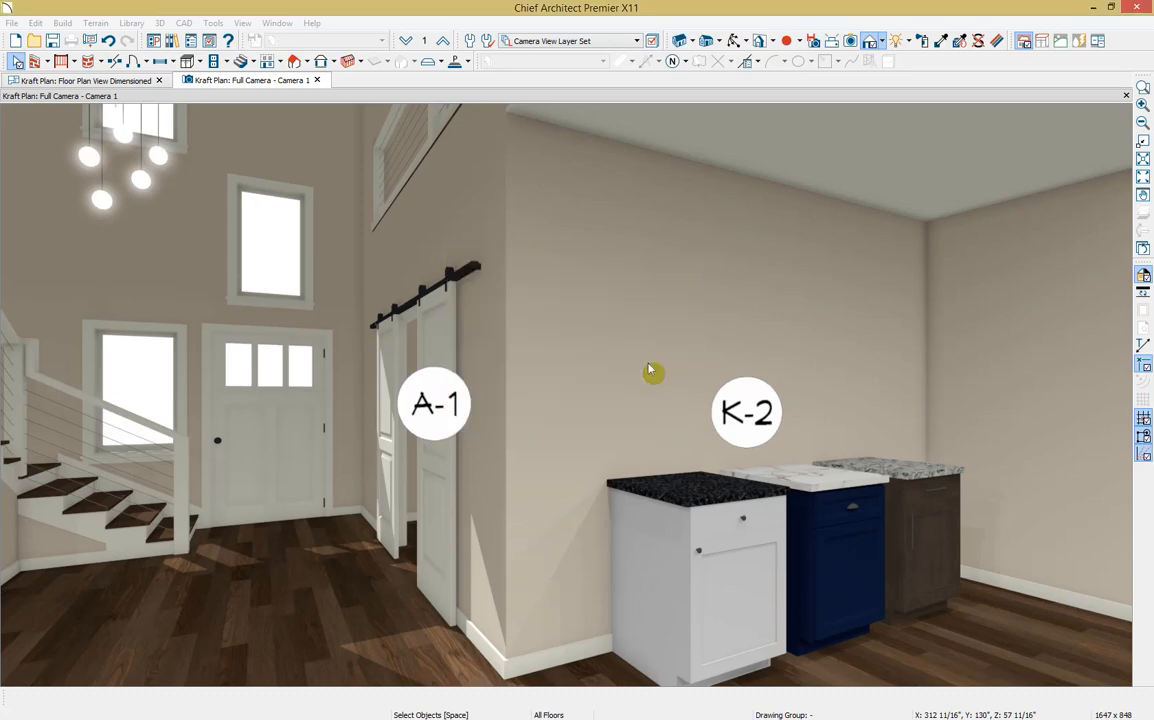
pyautogui.click(398, 80)
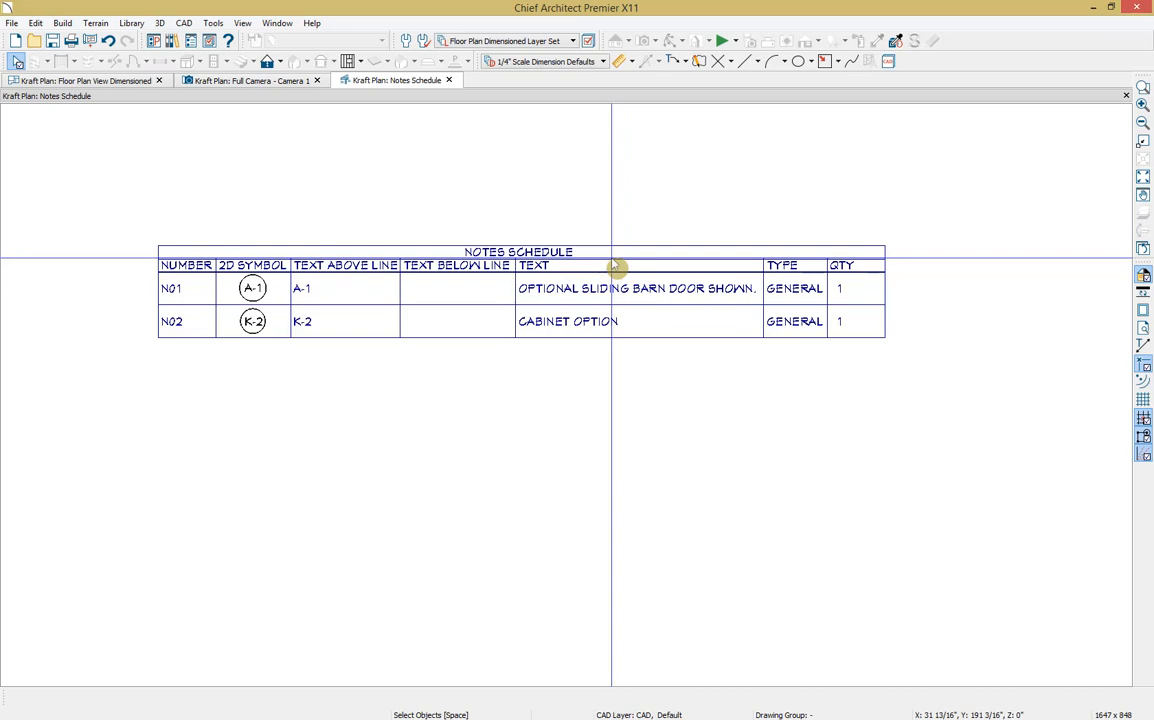
# Create and place a new notes schedule listing A-1 and K-2, then close its view.
pyautogui.click(213, 22)
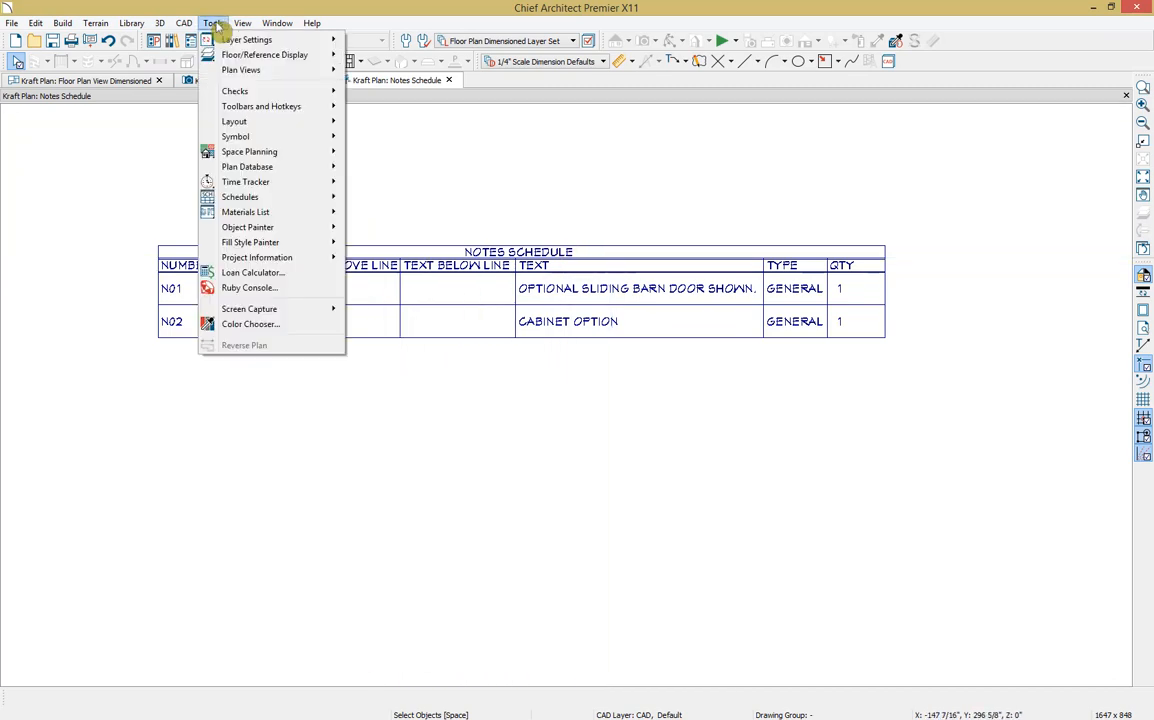
pyautogui.moveTo(245, 211)
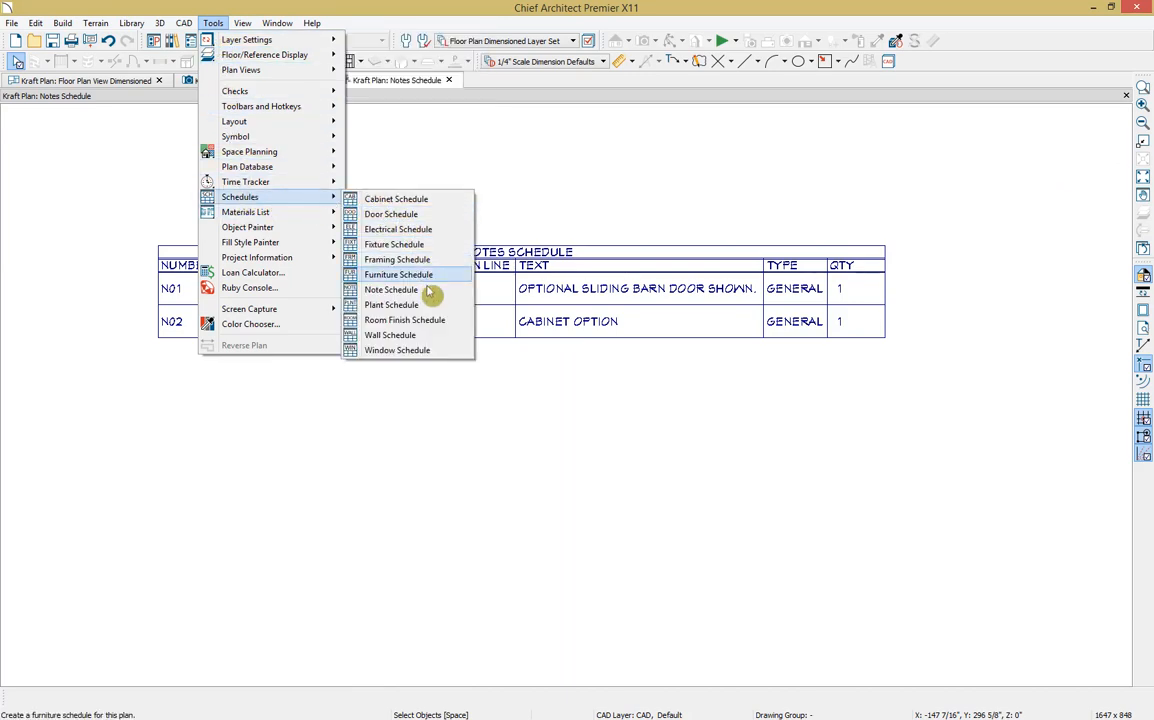
pyautogui.click(391, 289)
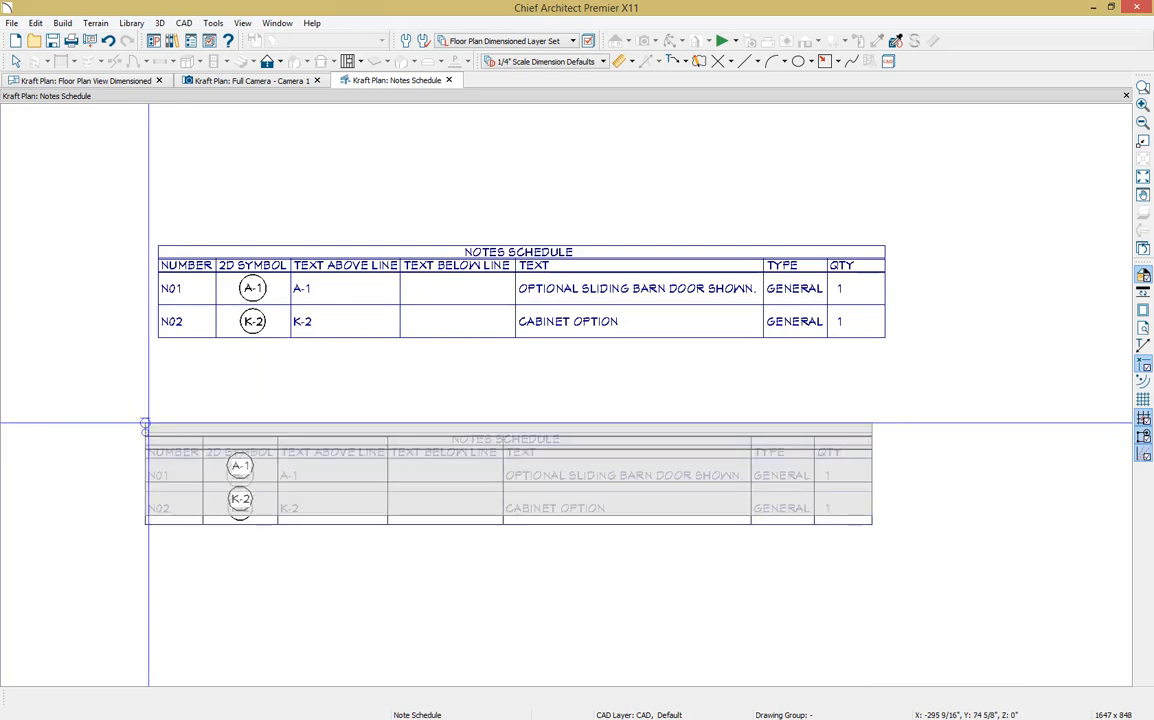
pyautogui.click(150, 430)
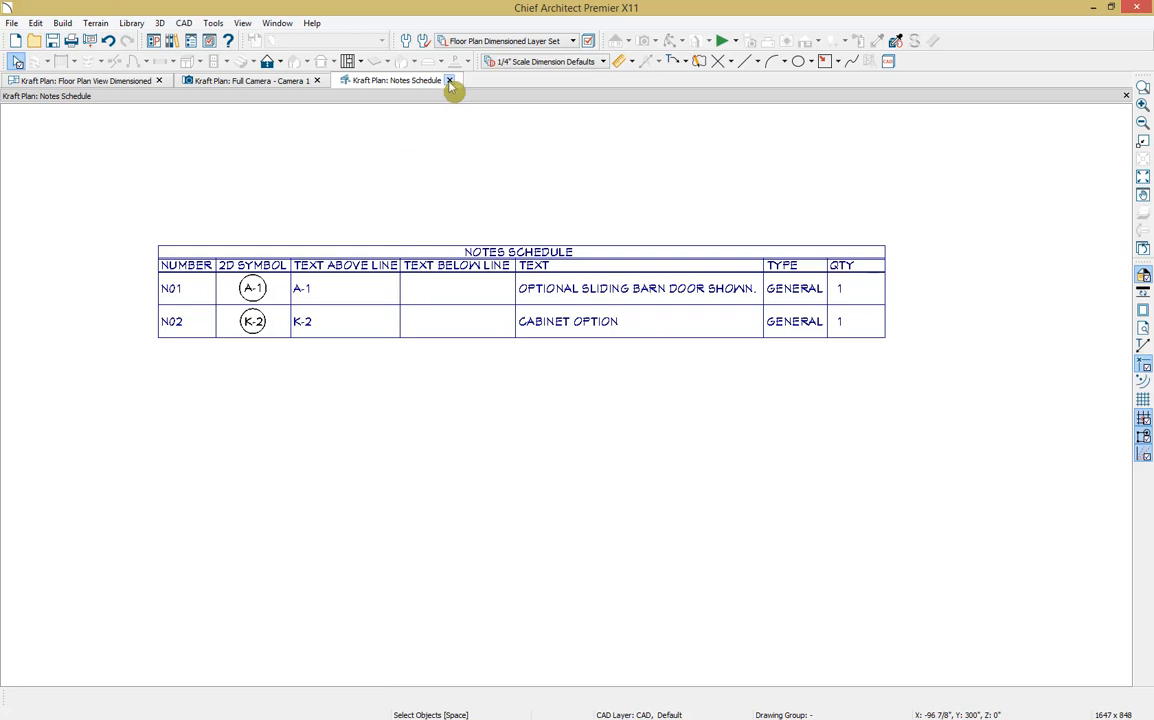
pyautogui.click(449, 80)
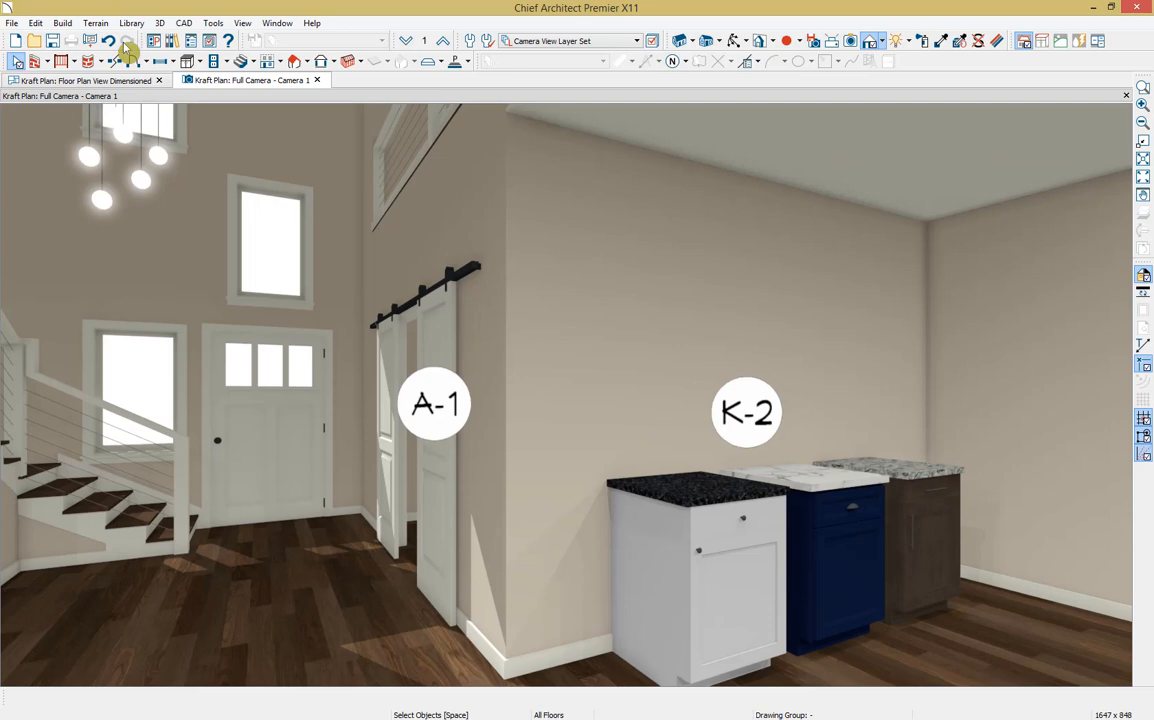
# Start a 3D Viewer export that replaces the existing Kraft Plan model.
pyautogui.click(11, 23)
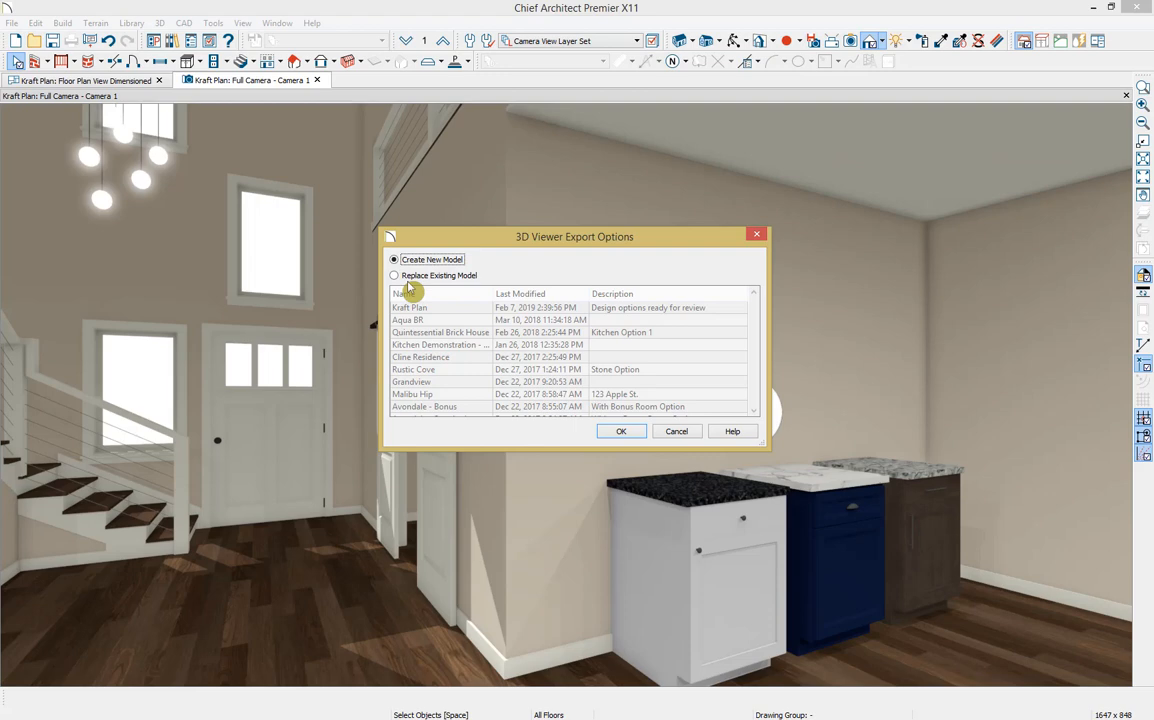
pyautogui.click(394, 275)
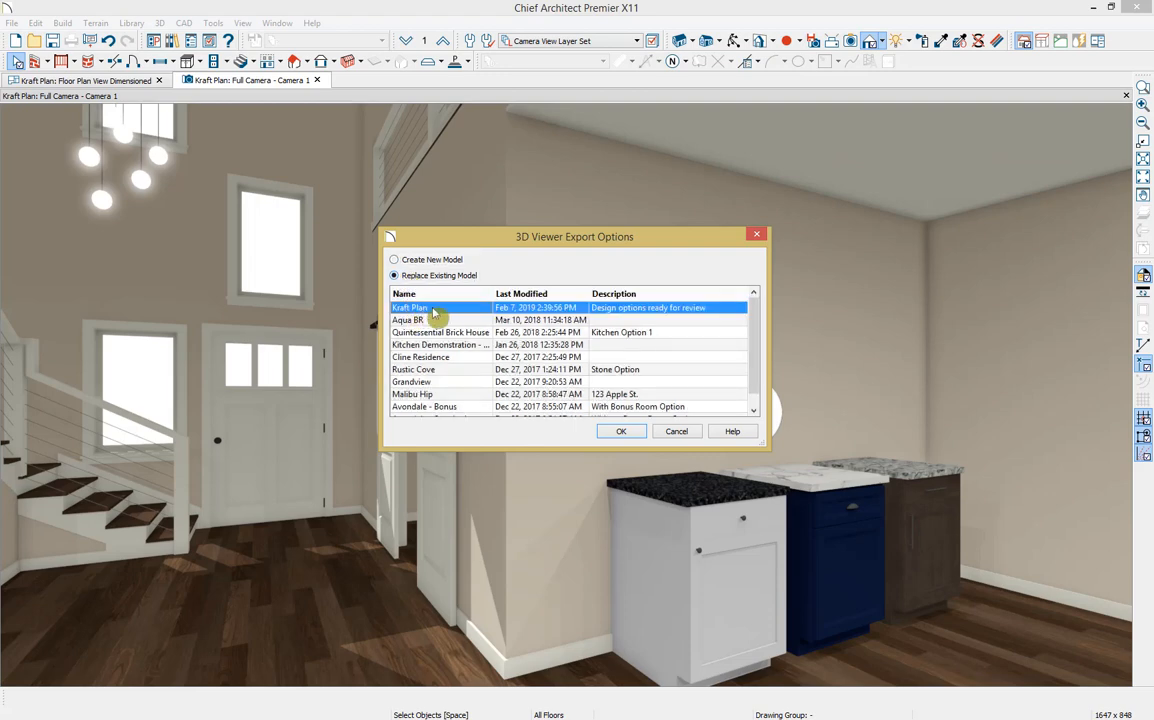
pyautogui.moveTo(475, 312)
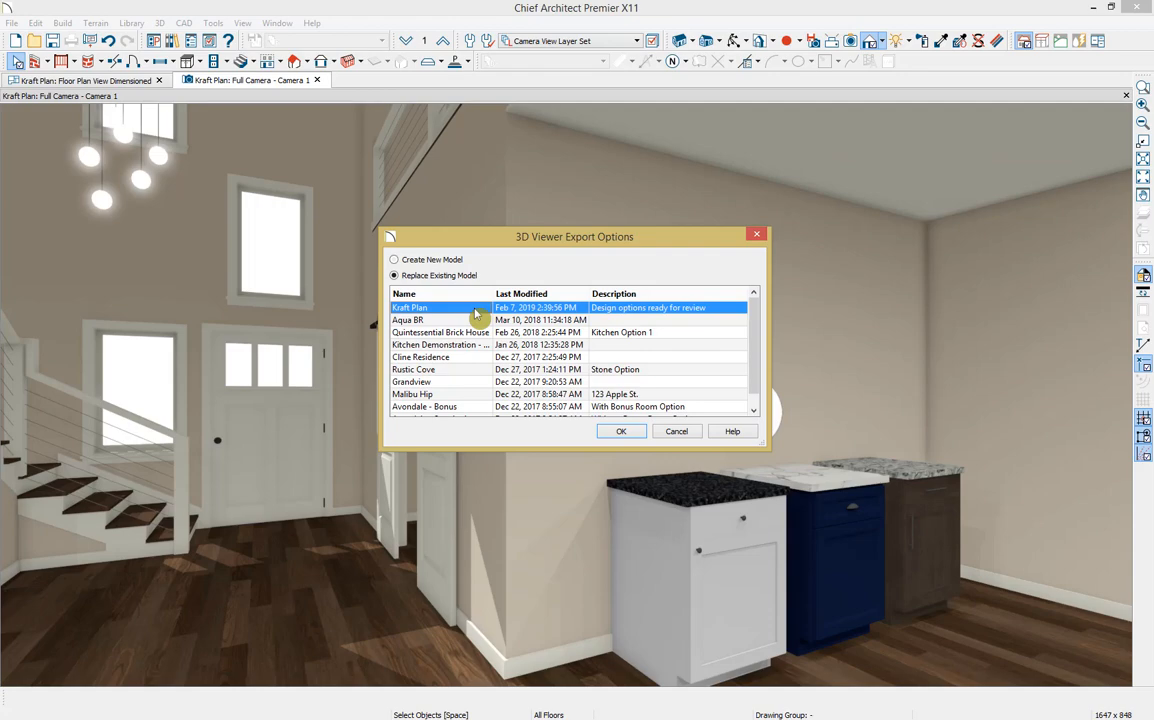
pyautogui.click(621, 431)
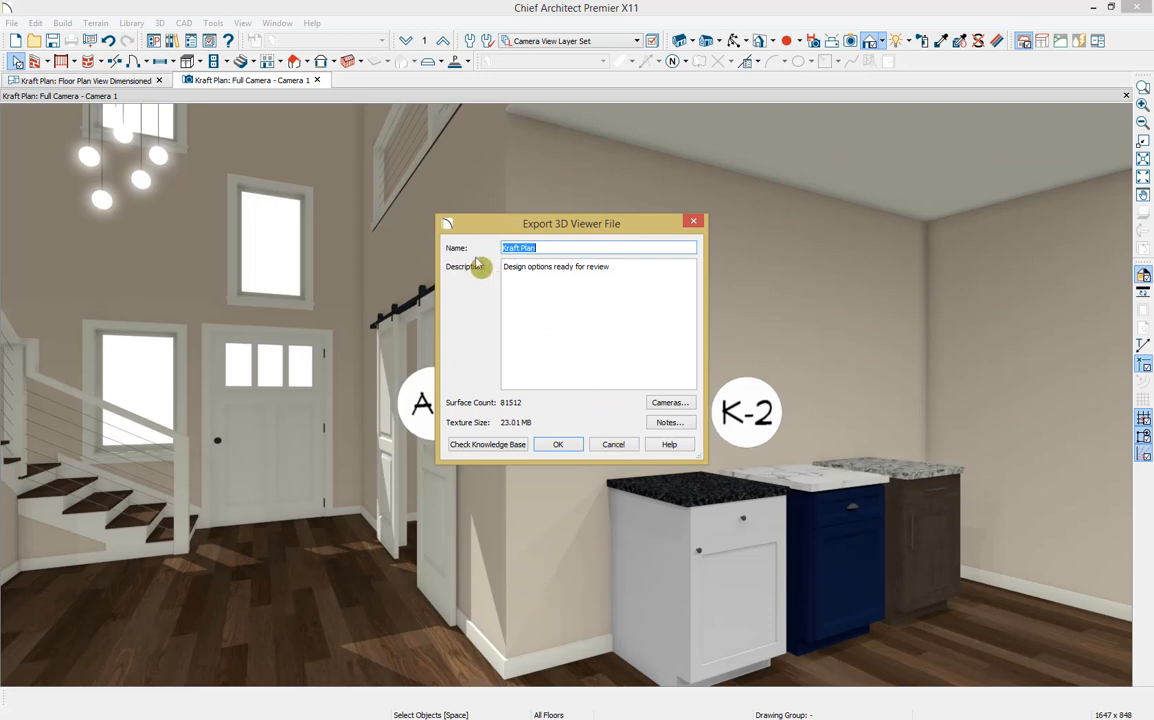
pyautogui.moveTo(483, 273)
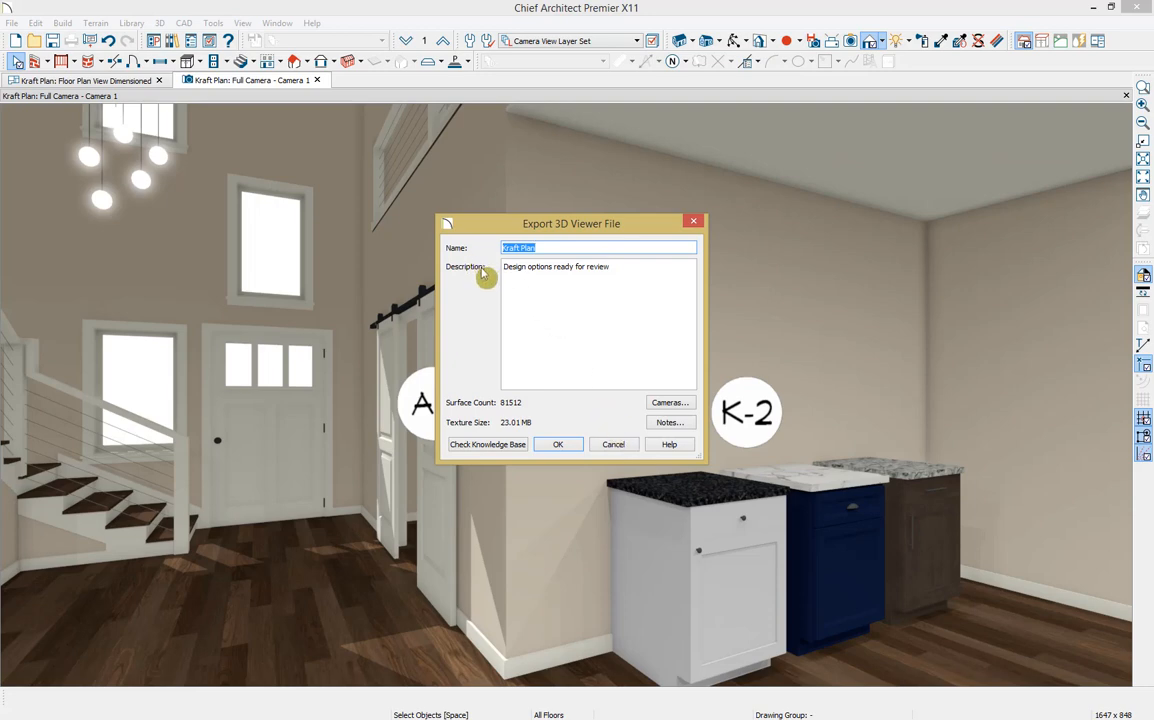
pyautogui.moveTo(543, 428)
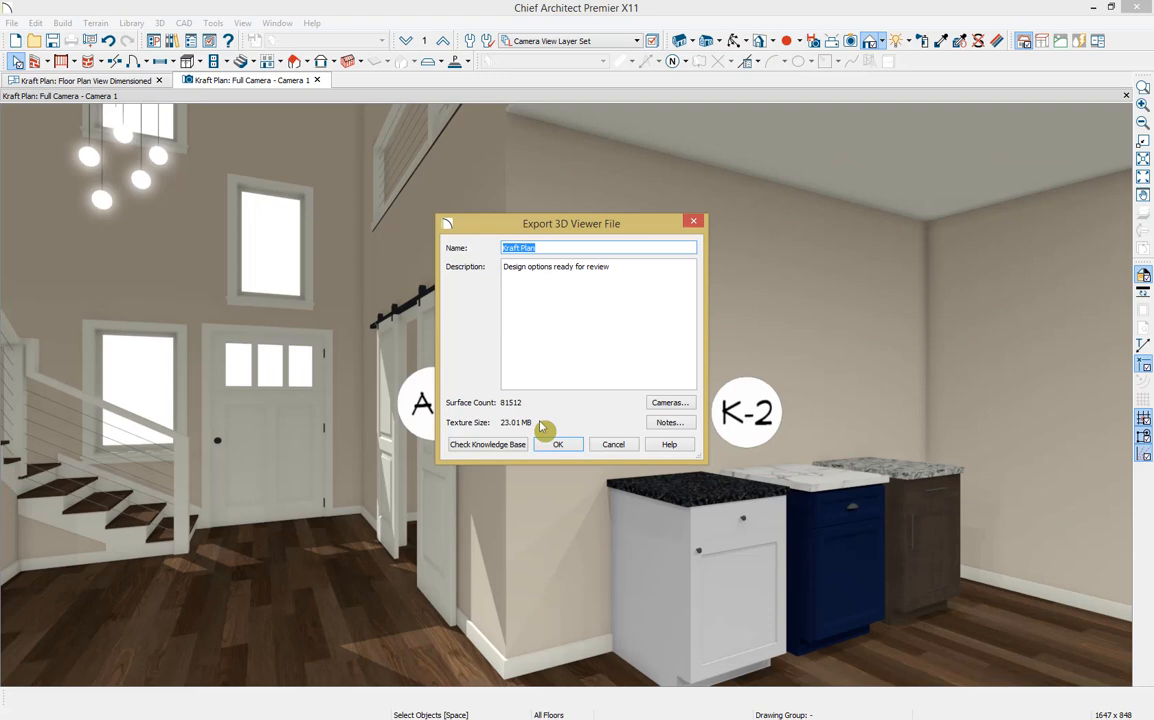
pyautogui.moveTo(545, 419)
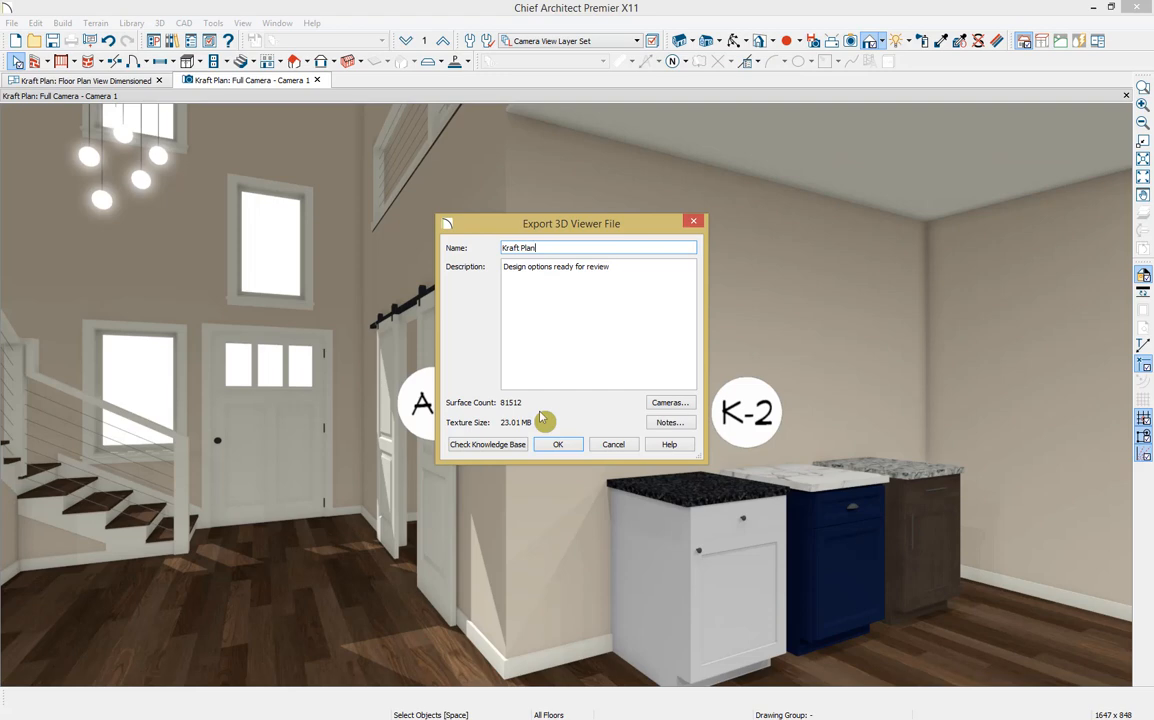
pyautogui.moveTo(648, 412)
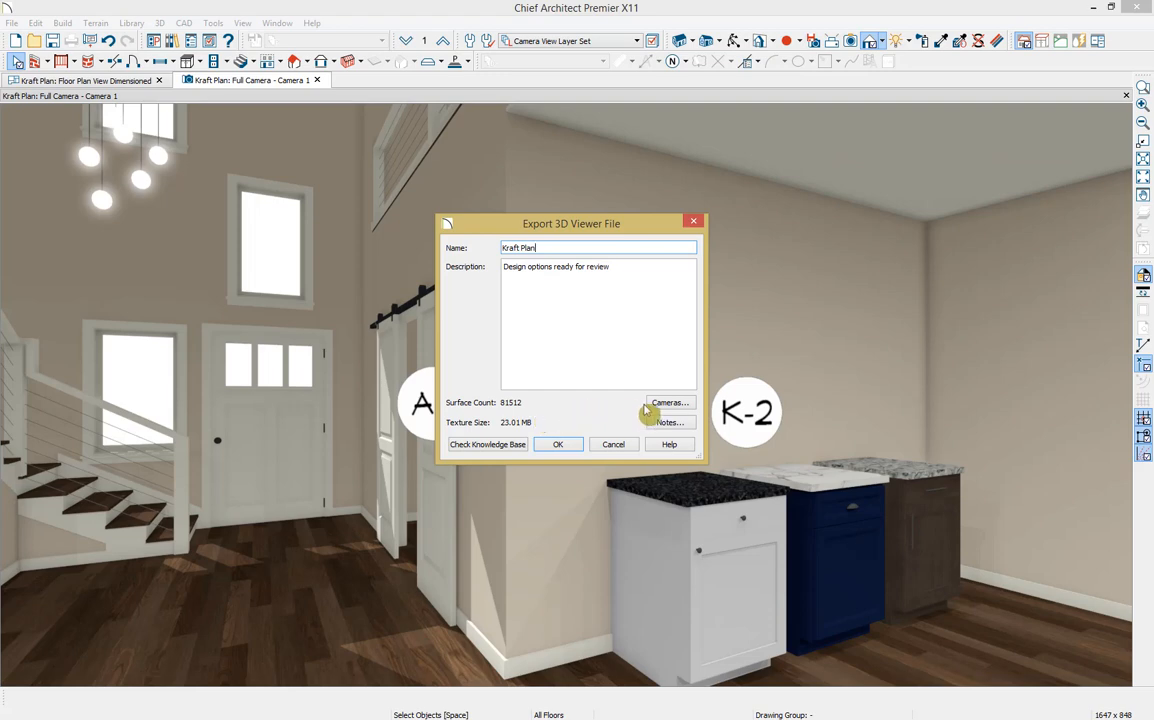
# Keep the camera selection, include all notes A-1 and K-2, and run the export.
pyautogui.click(668, 402)
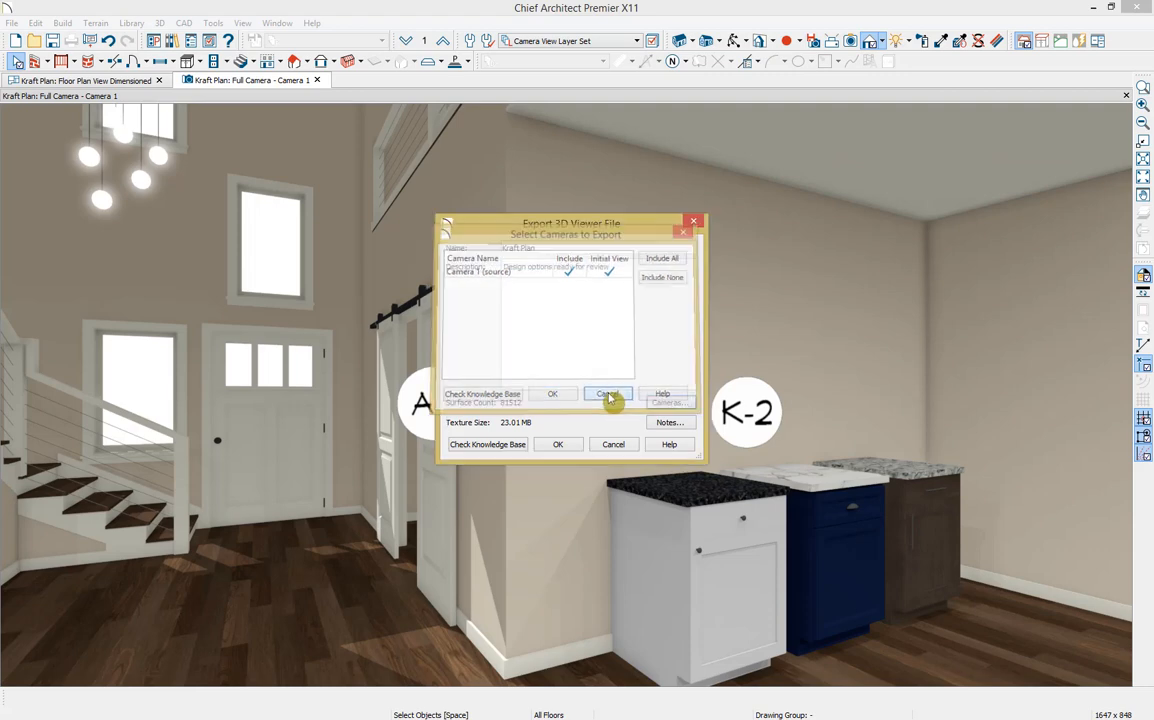
pyautogui.click(668, 422)
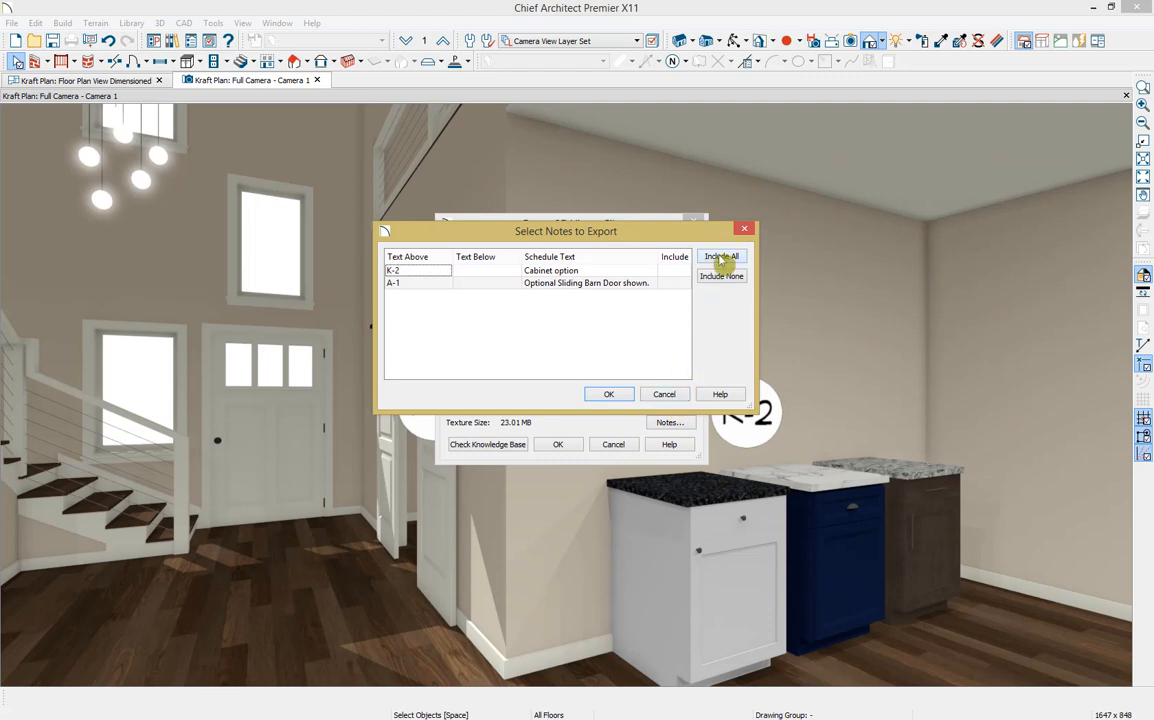
pyautogui.click(721, 256)
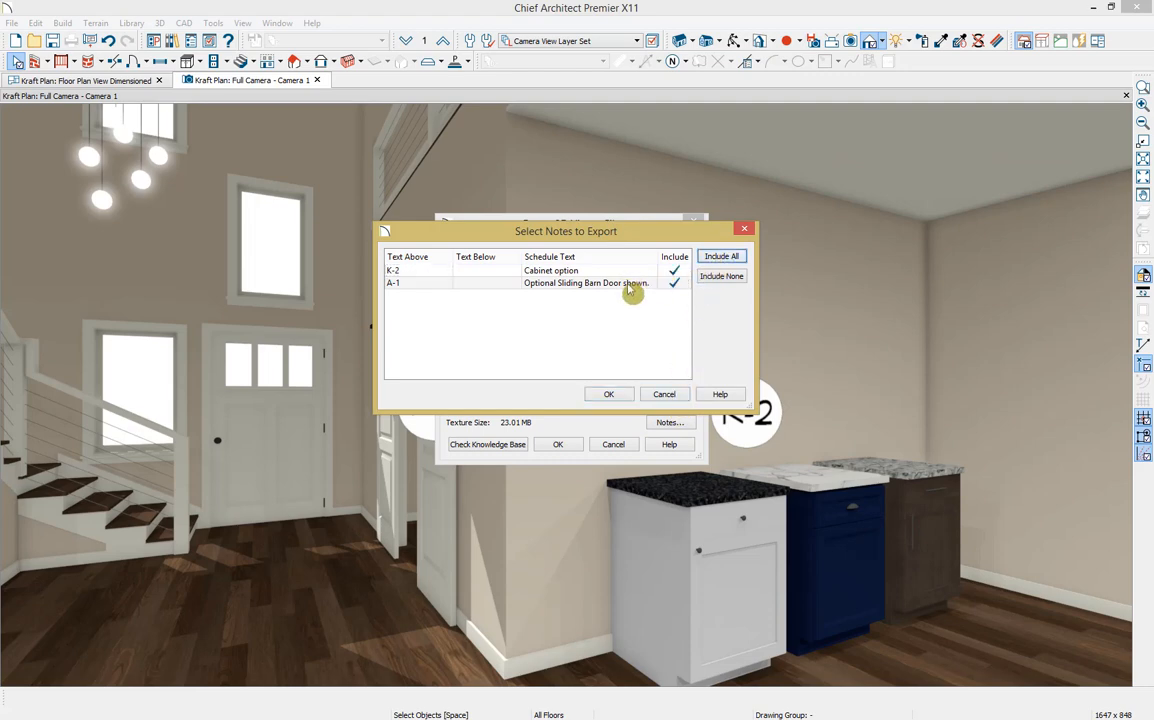
pyautogui.click(608, 393)
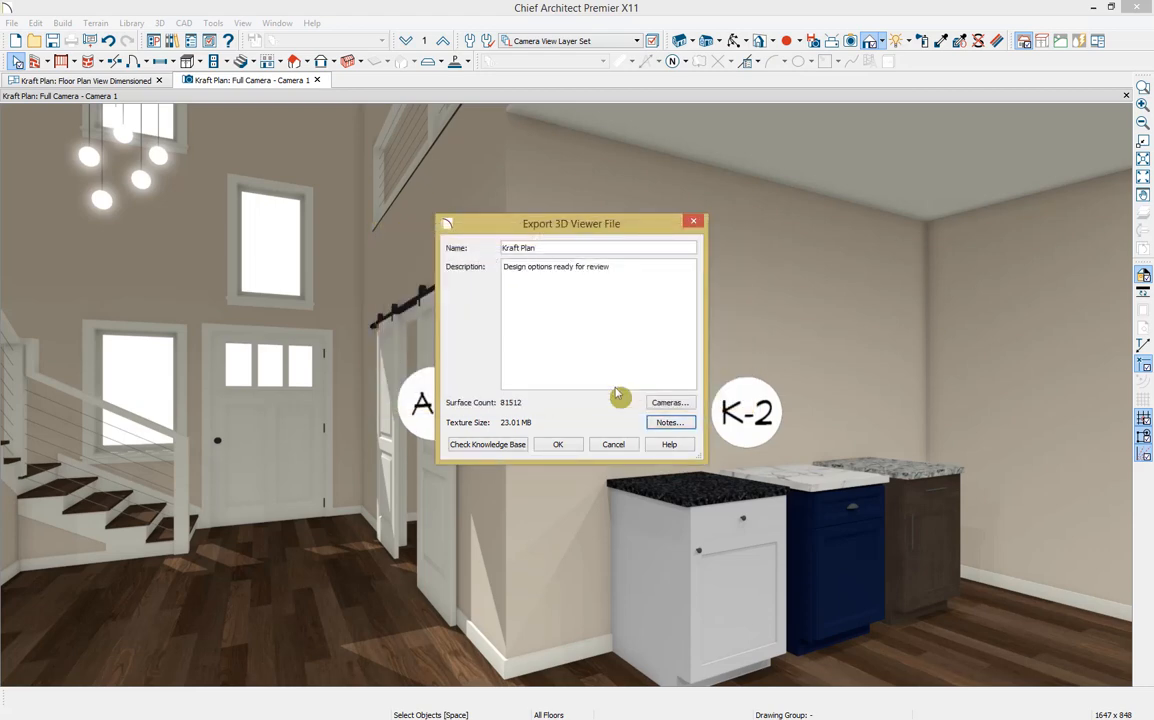
pyautogui.click(613, 444)
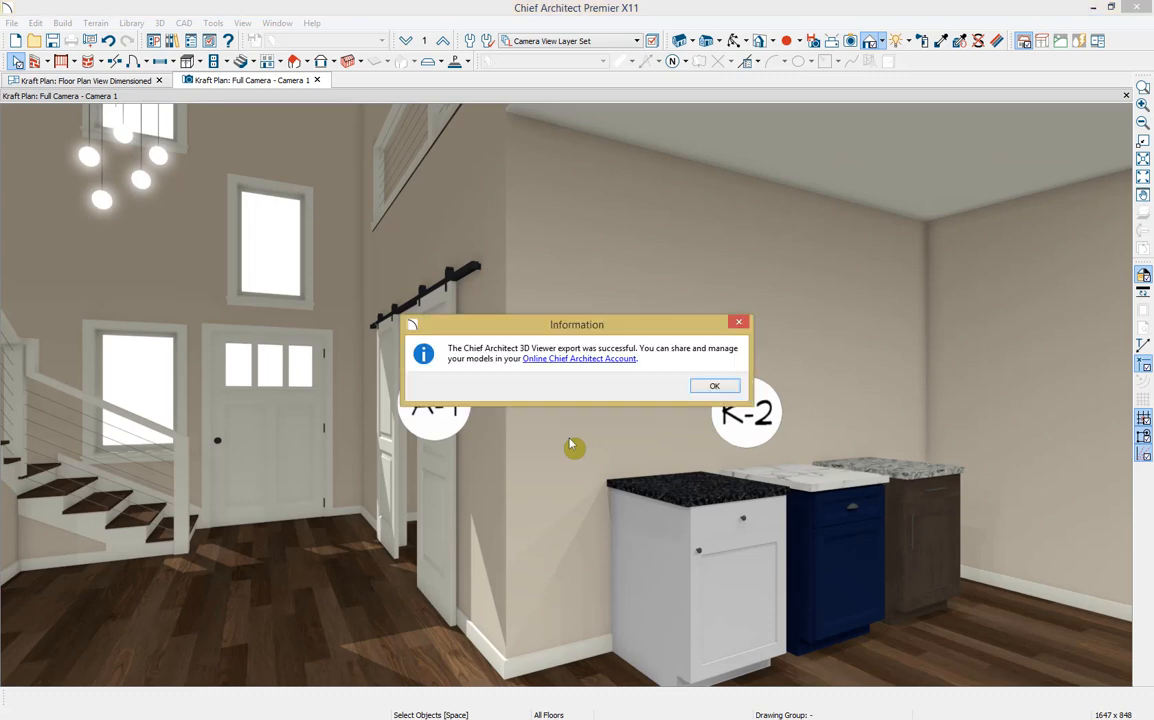
pyautogui.moveTo(578, 420)
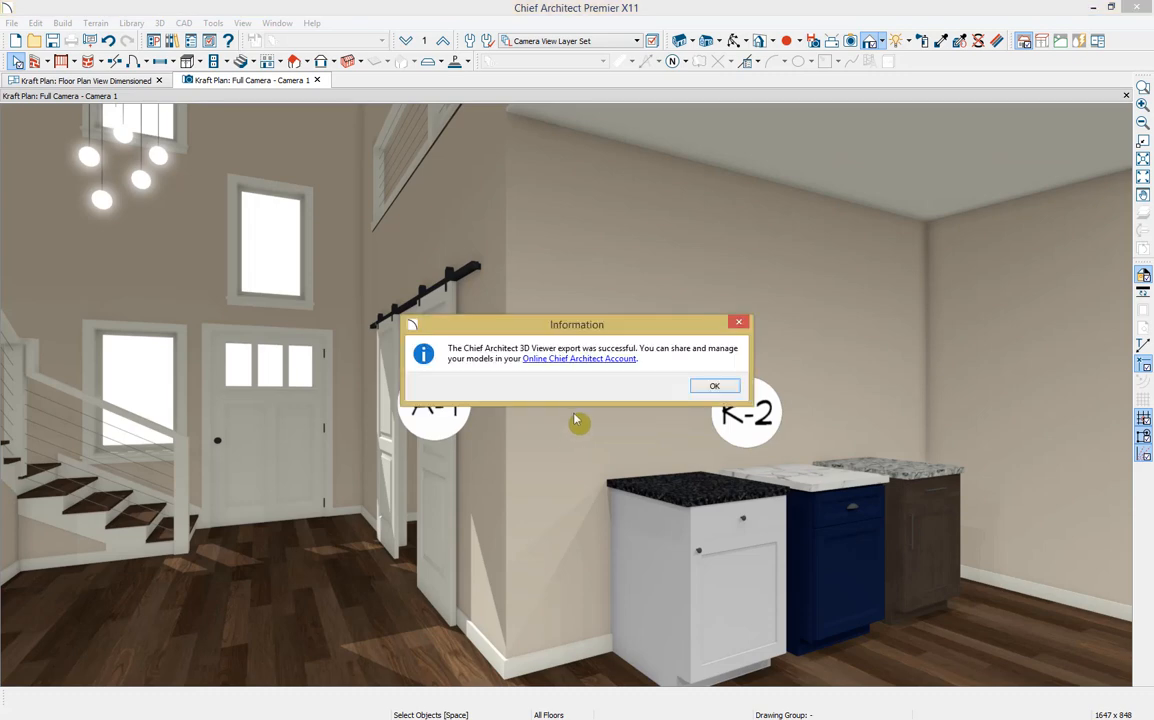
pyautogui.moveTo(585, 382)
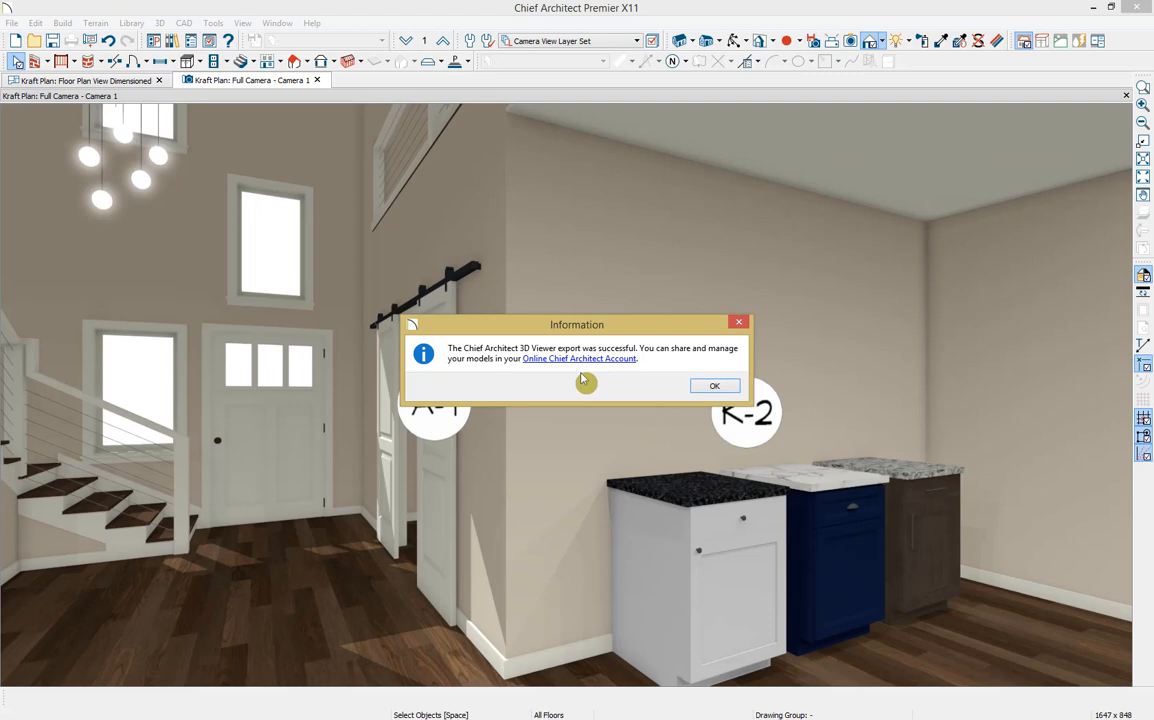
pyautogui.moveTo(588, 362)
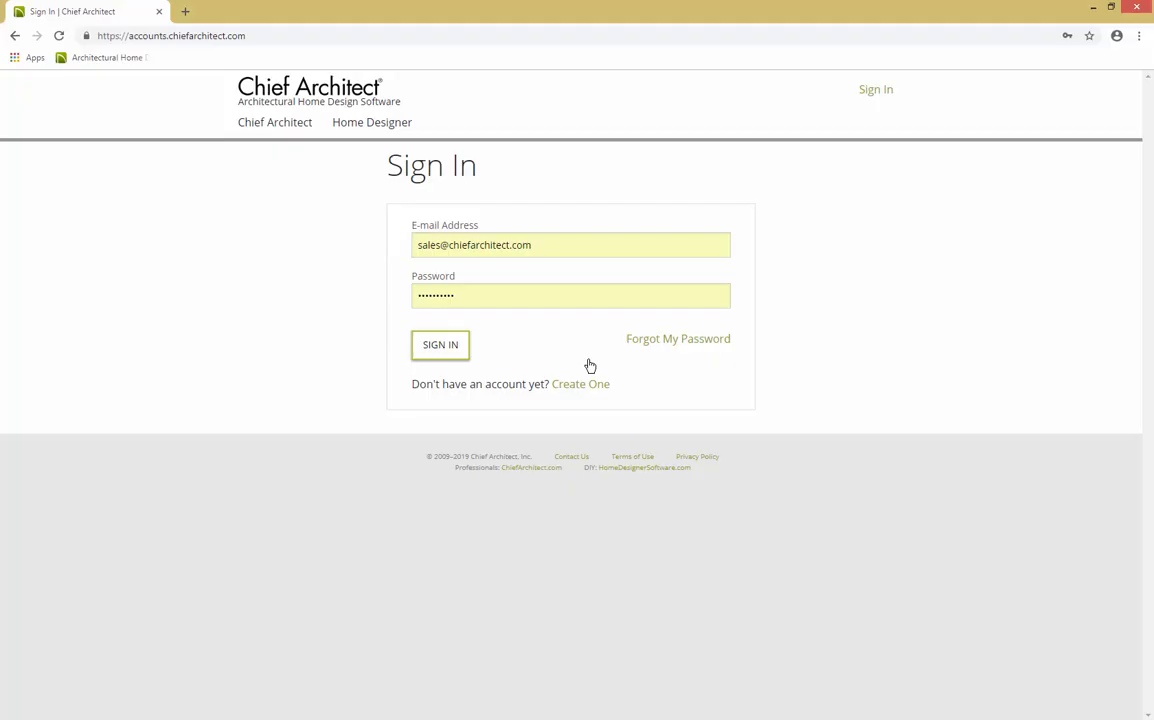
pyautogui.moveTo(597, 360)
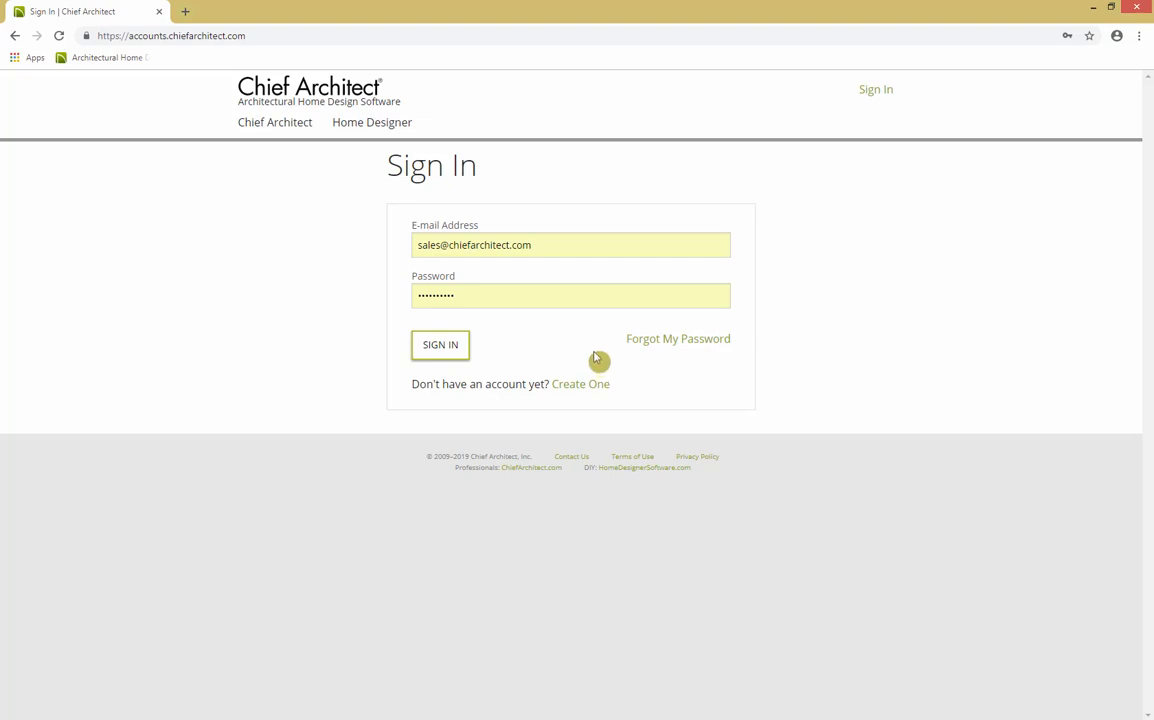
pyautogui.moveTo(470, 362)
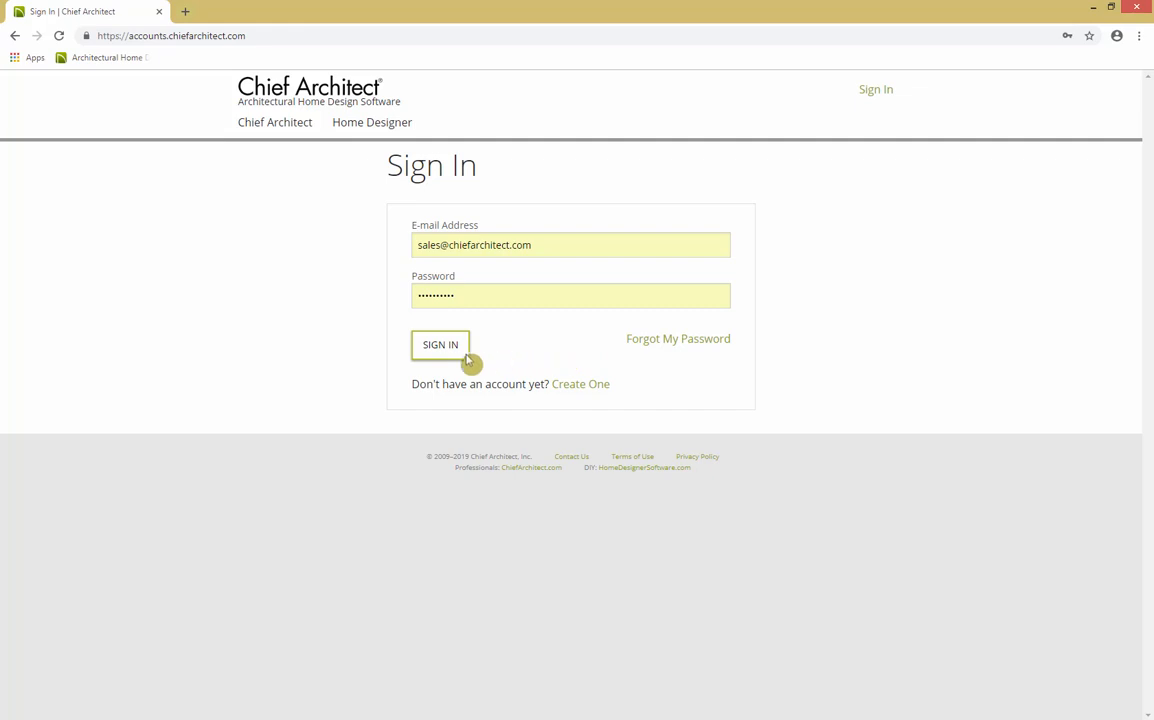
# Sign in to the Chief Architect account and go to Manage 3D Viewer Models.
pyautogui.click(440, 344)
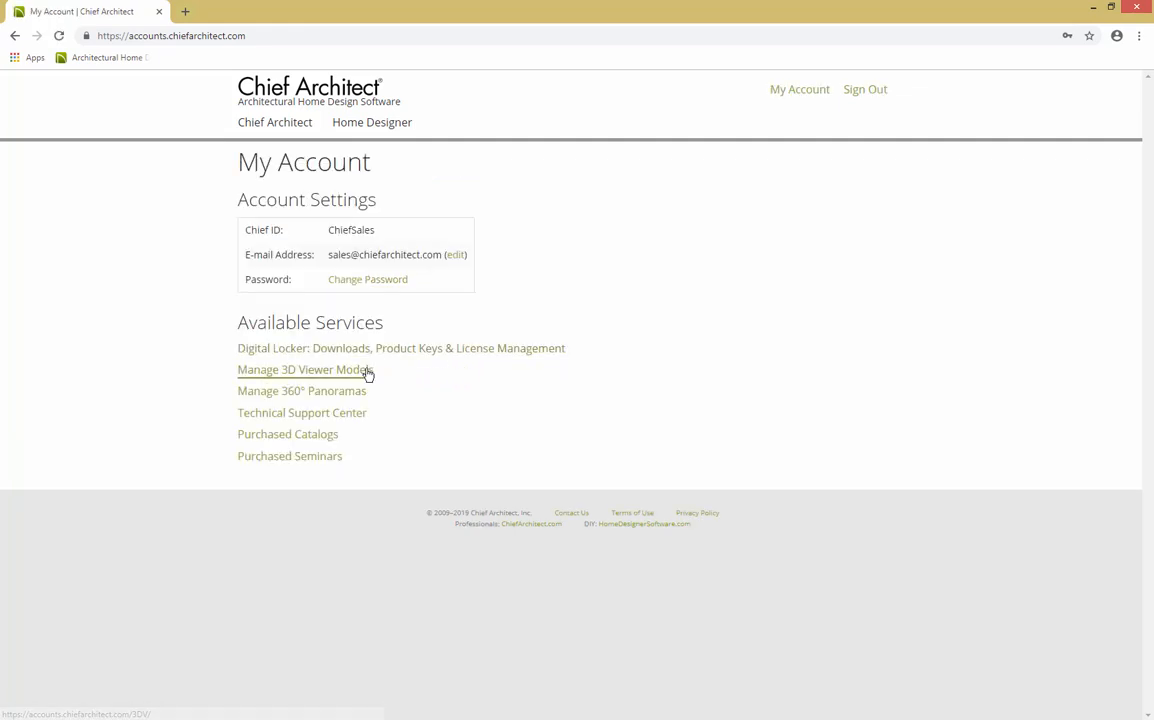
pyautogui.moveTo(367, 372)
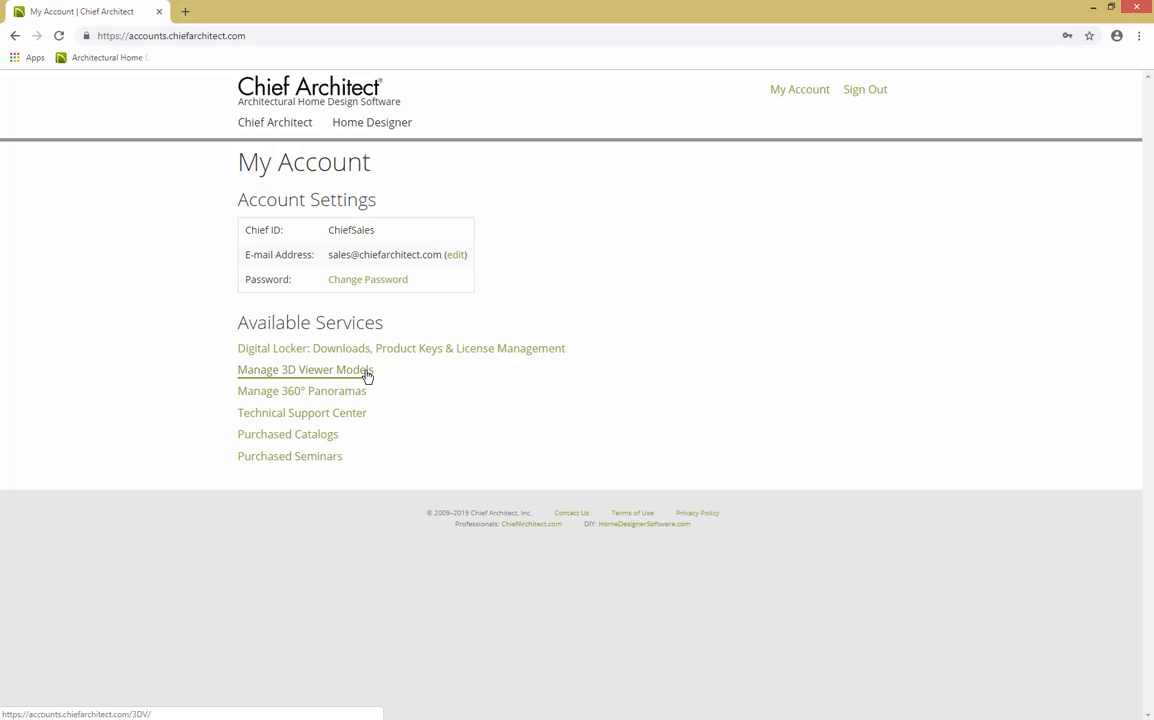
pyautogui.click(303, 369)
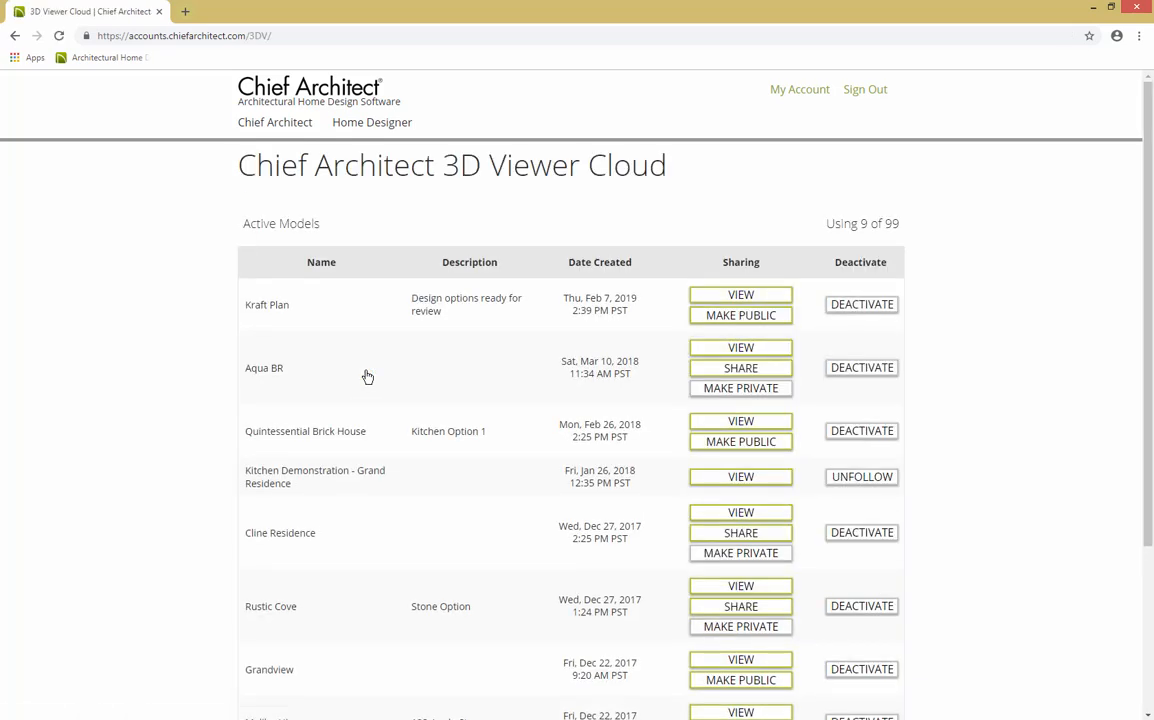
pyautogui.moveTo(332, 284)
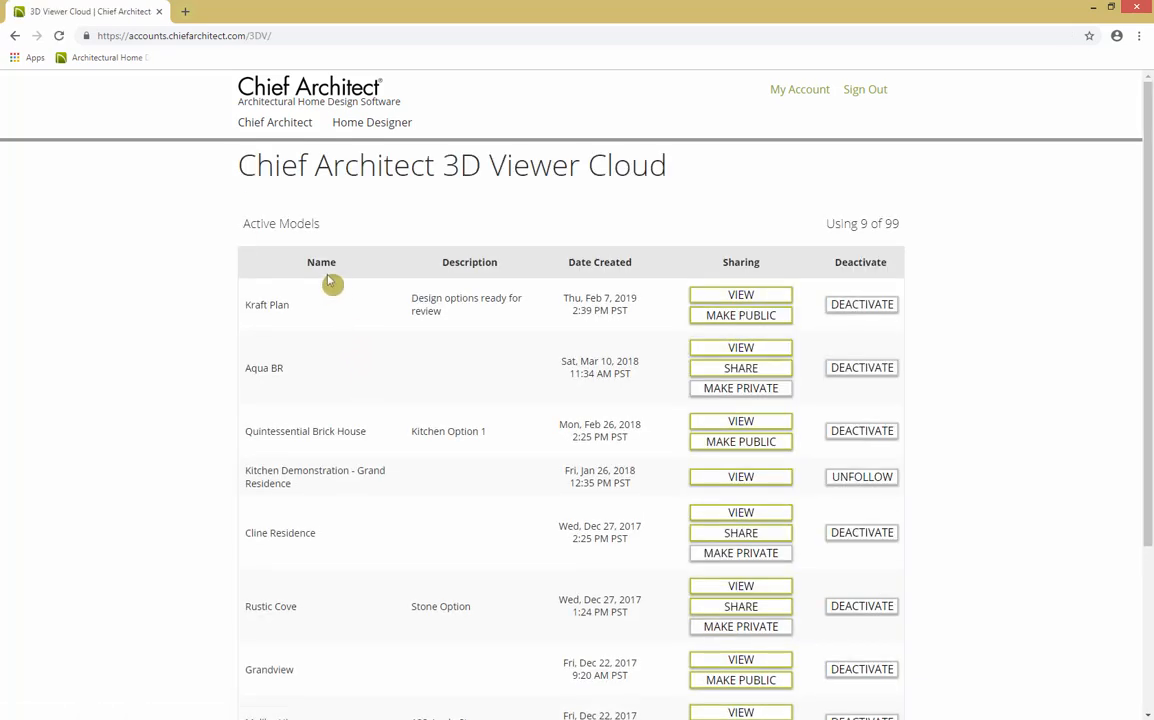
pyautogui.moveTo(607, 268)
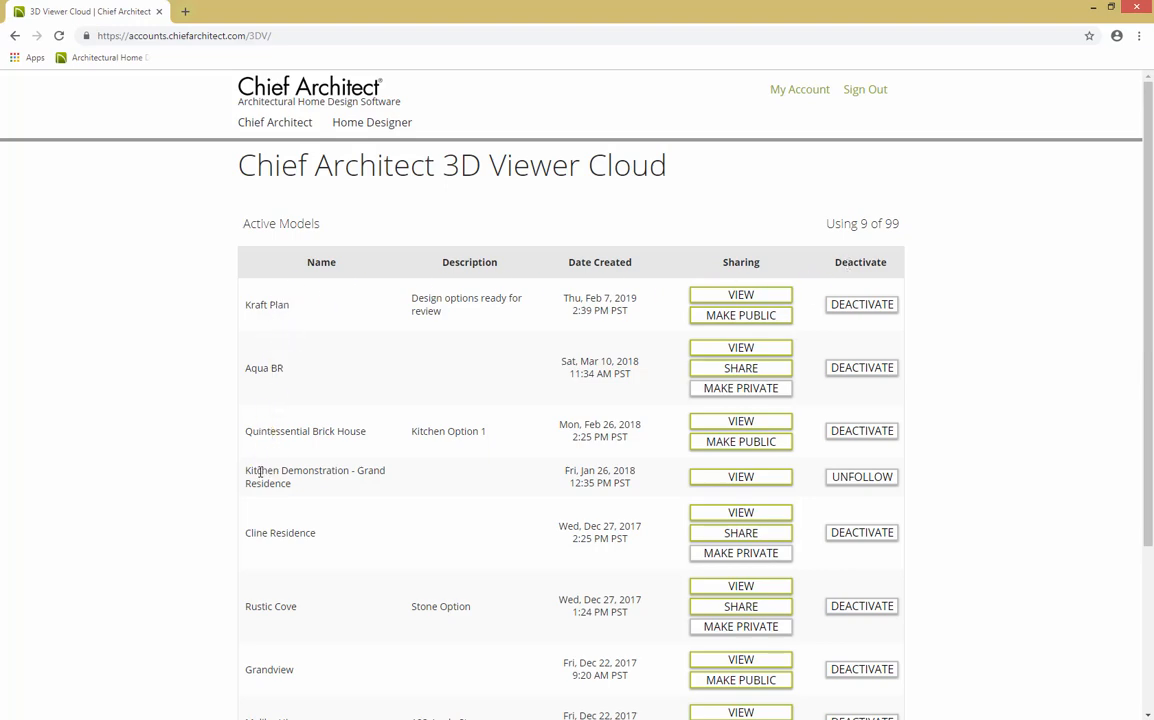
pyautogui.moveTo(243, 313)
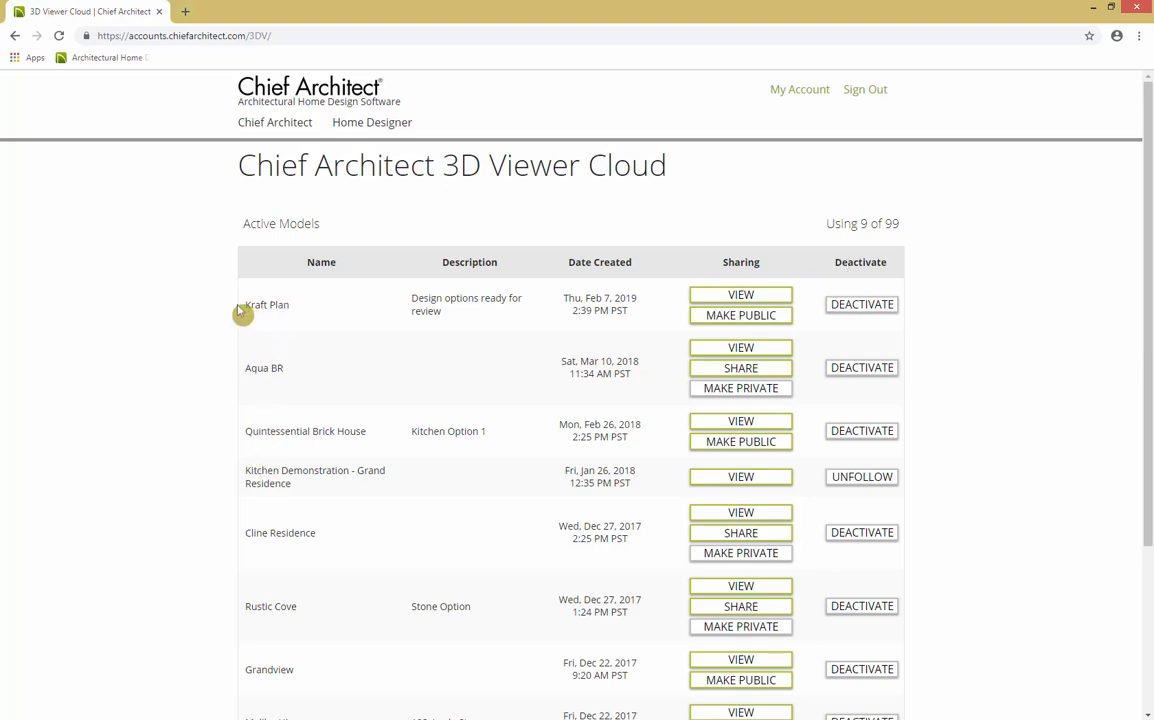
pyautogui.moveTo(235, 310)
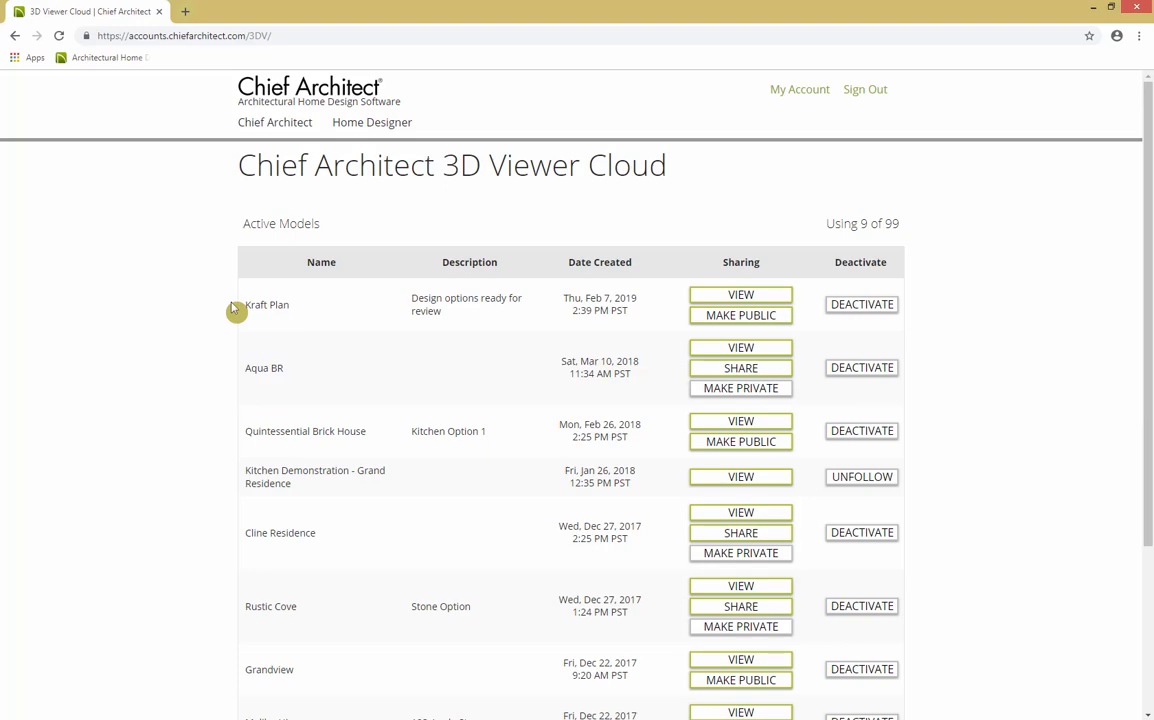
pyautogui.moveTo(669, 303)
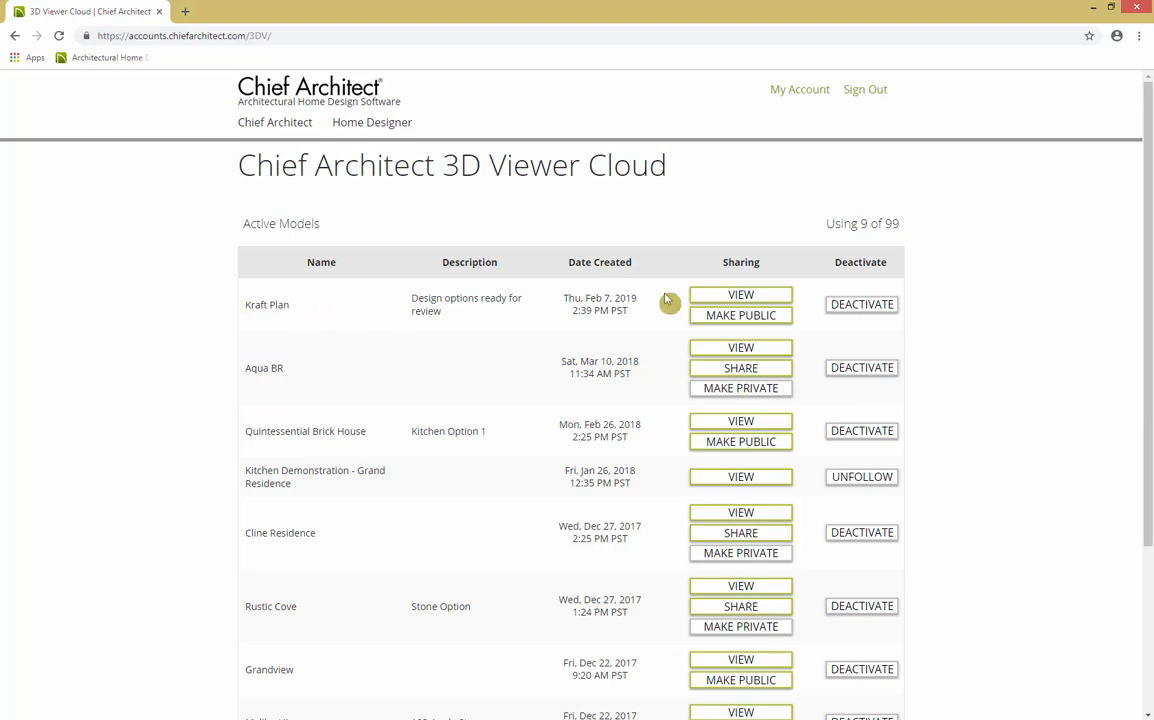
# Click VIEW in the Sharing column for Kraft Plan in Active Models.
pyautogui.click(740, 294)
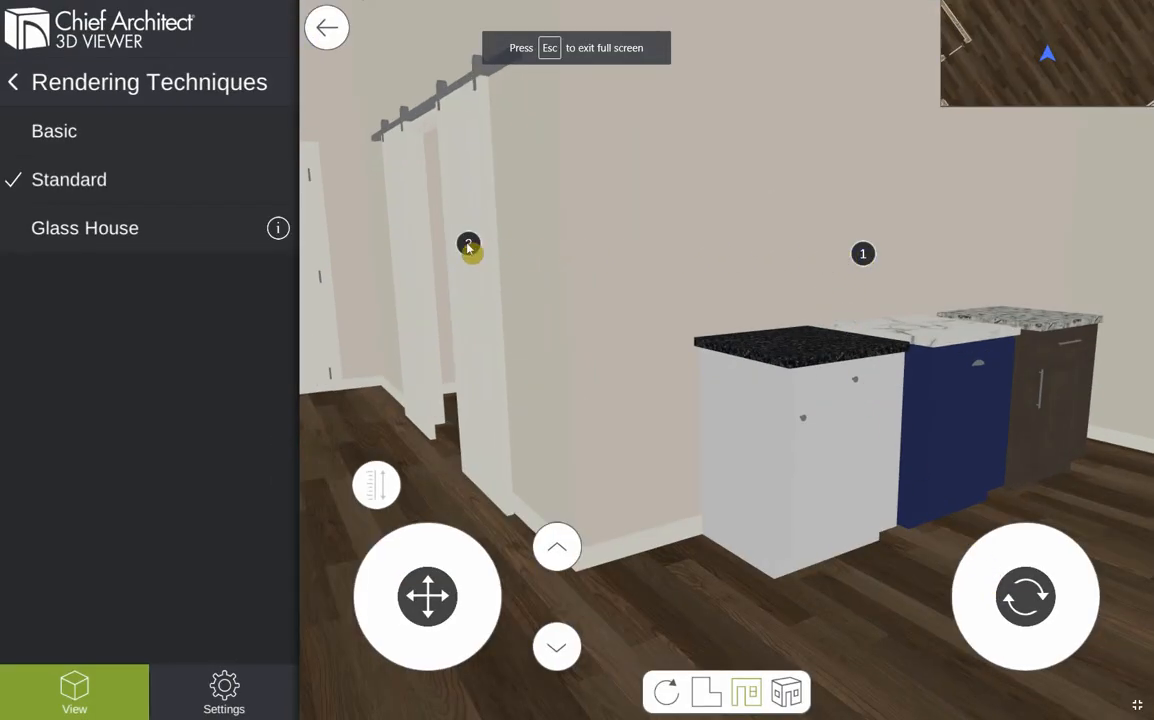
# Show the A-1 and K-2 note popups, then open the Notes list.
pyautogui.click(468, 244)
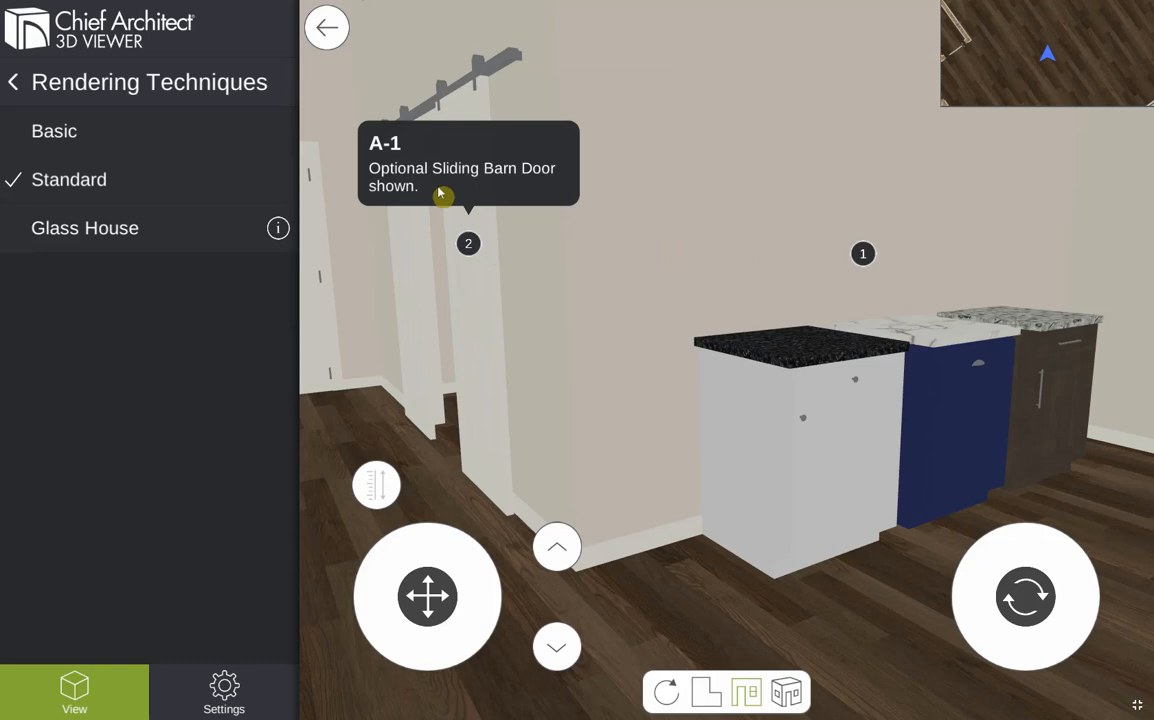
pyautogui.click(863, 253)
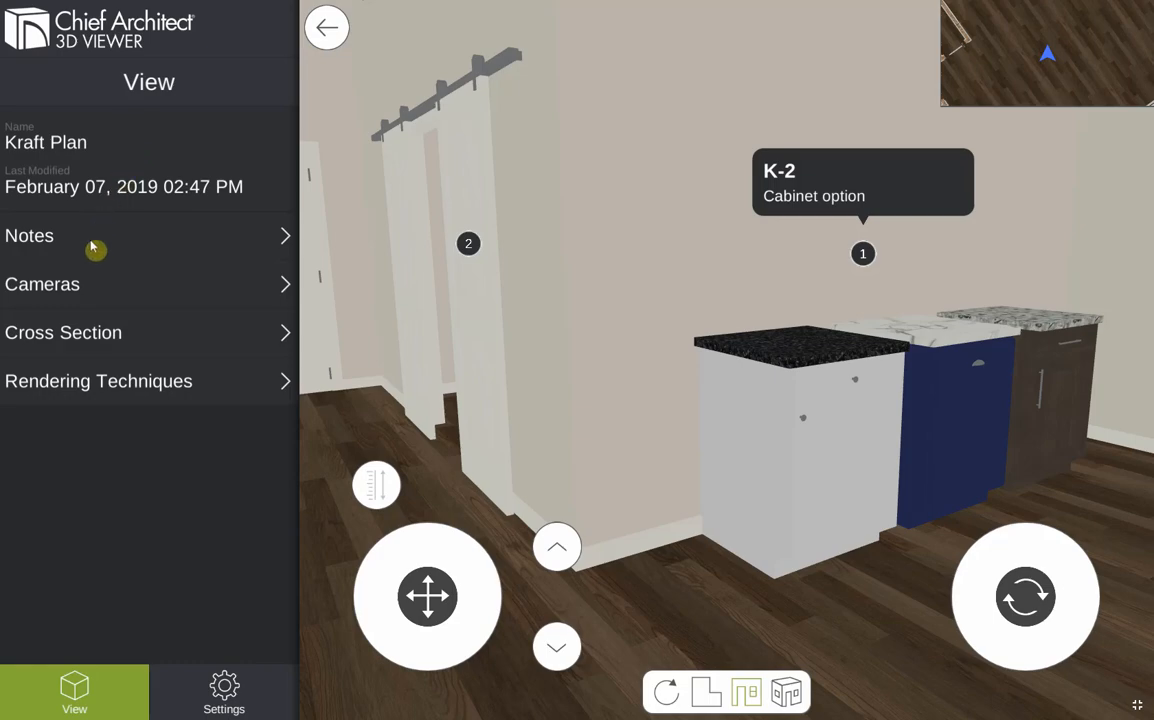
pyautogui.click(30, 235)
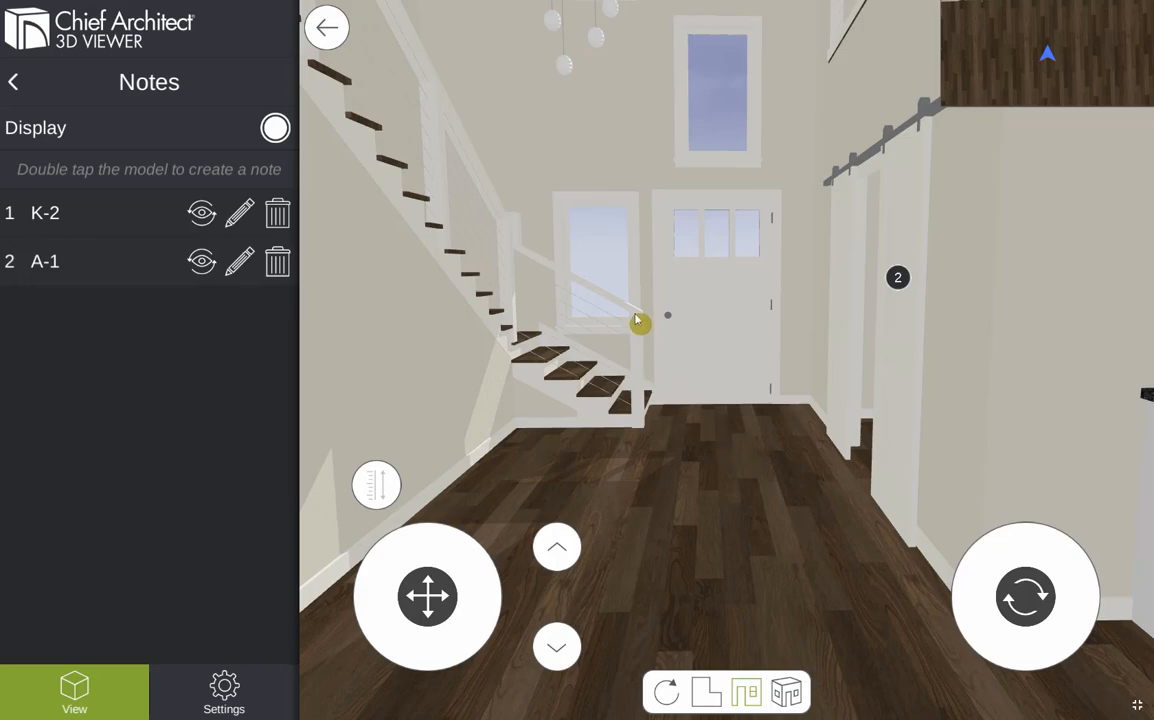
# Create note A-2 'Cable Railing Shown' on the stair railing and close the viewer.
pyautogui.doubleClick(640, 320)
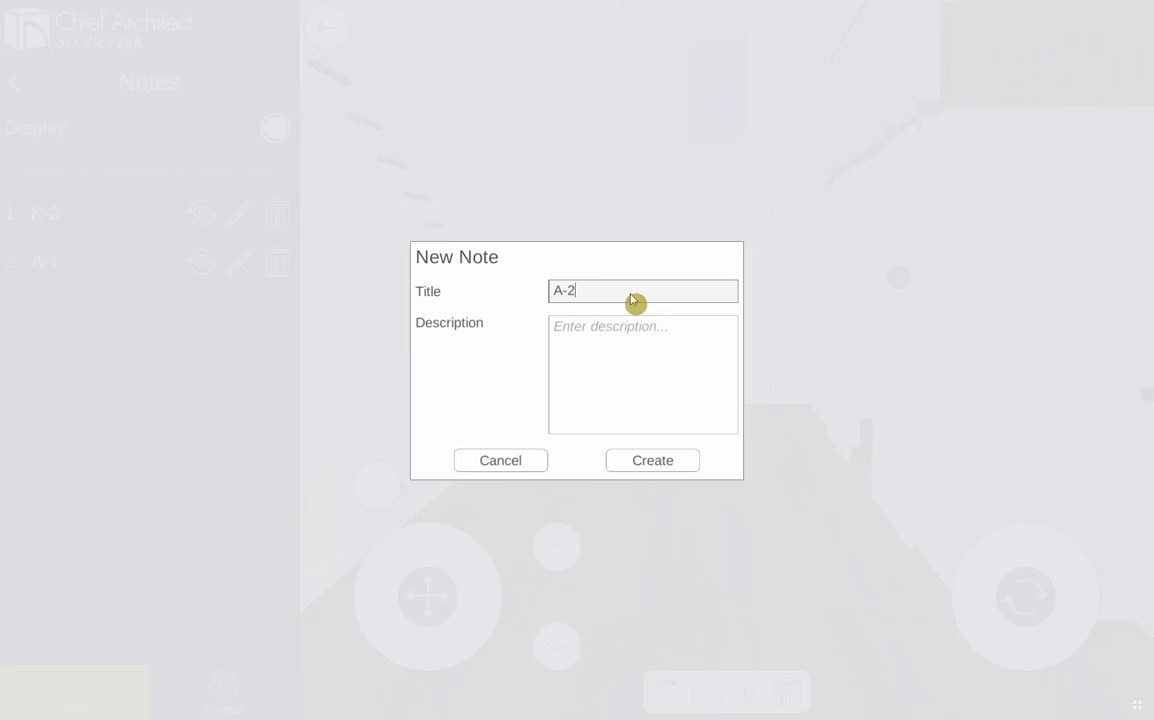
pyautogui.write('C')
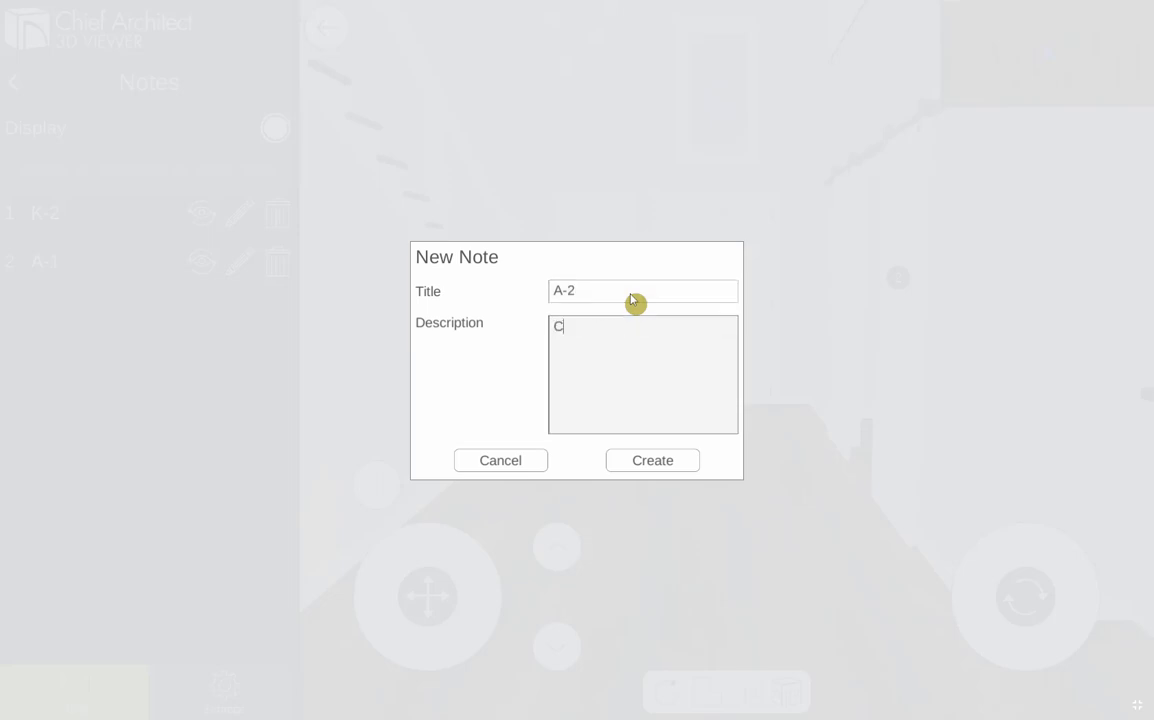
pyautogui.write('able Railin')
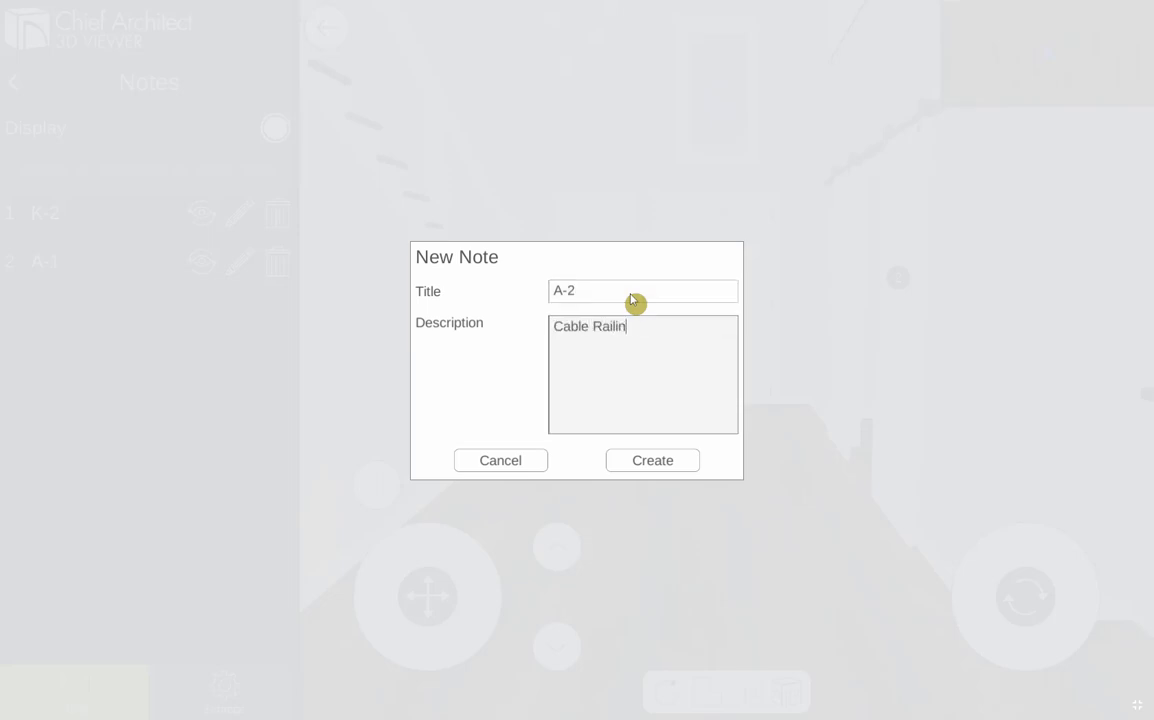
pyautogui.click(652, 460)
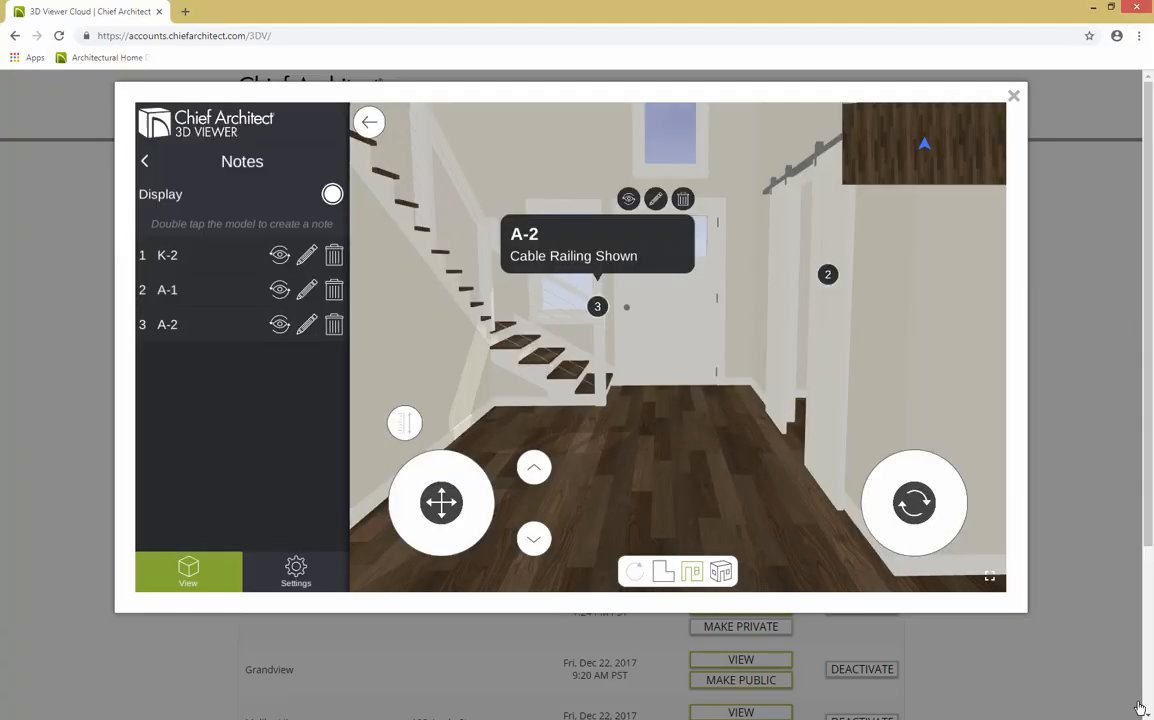
pyautogui.click(1013, 95)
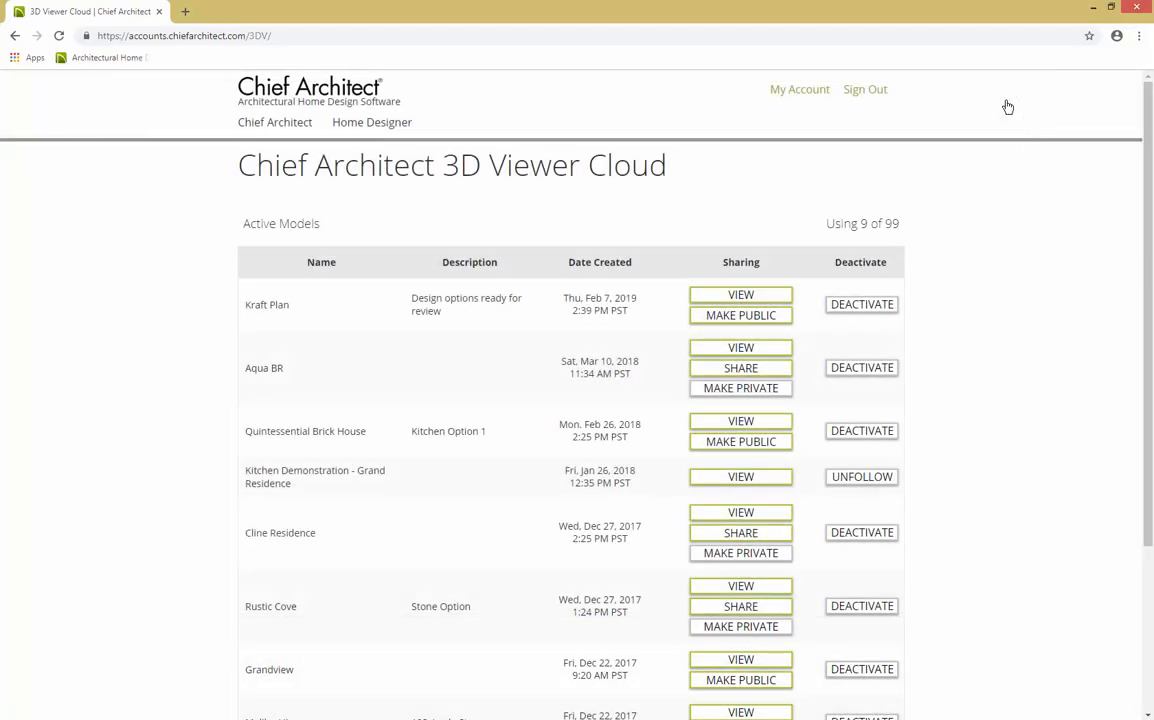
# Make Kraft Plan public, then view its Share dialog's E-mail message and Embed code.
pyautogui.click(740, 315)
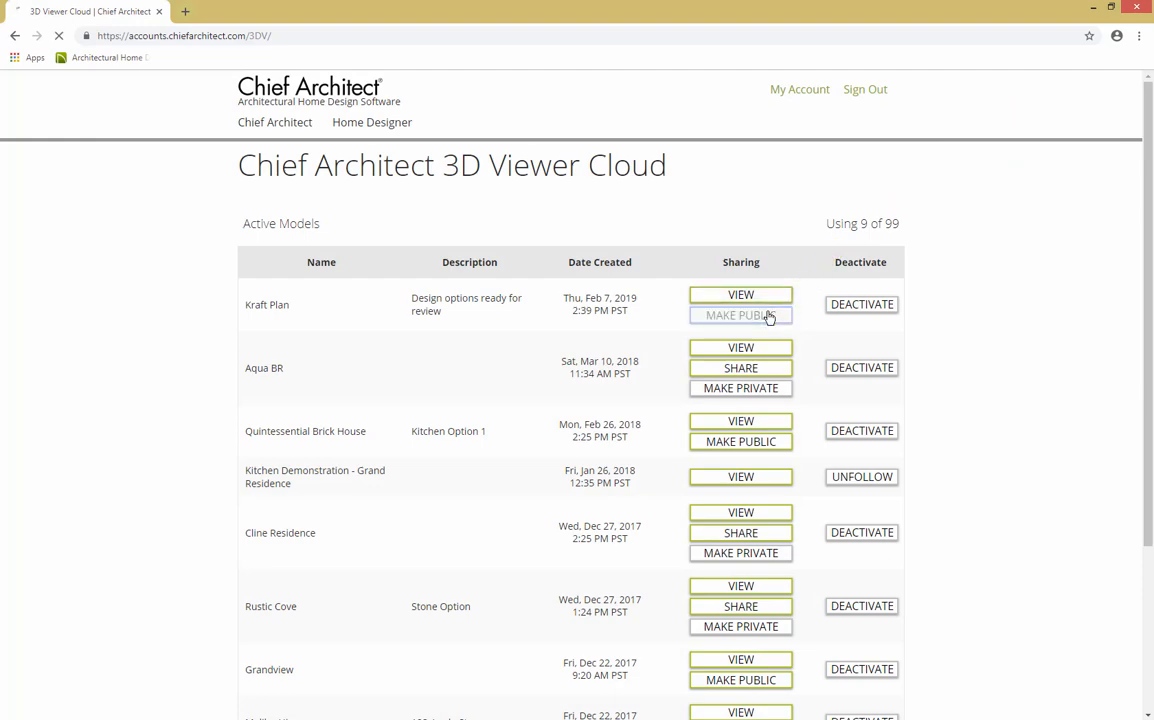
pyautogui.click(741, 315)
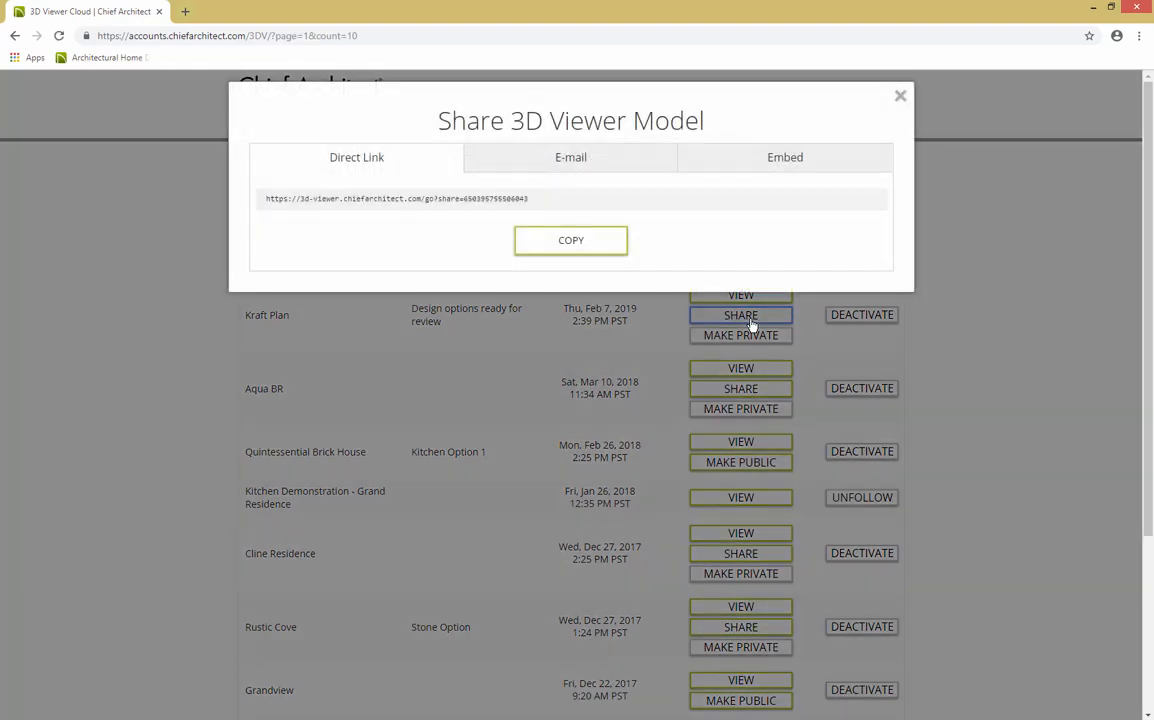
pyautogui.moveTo(418, 205)
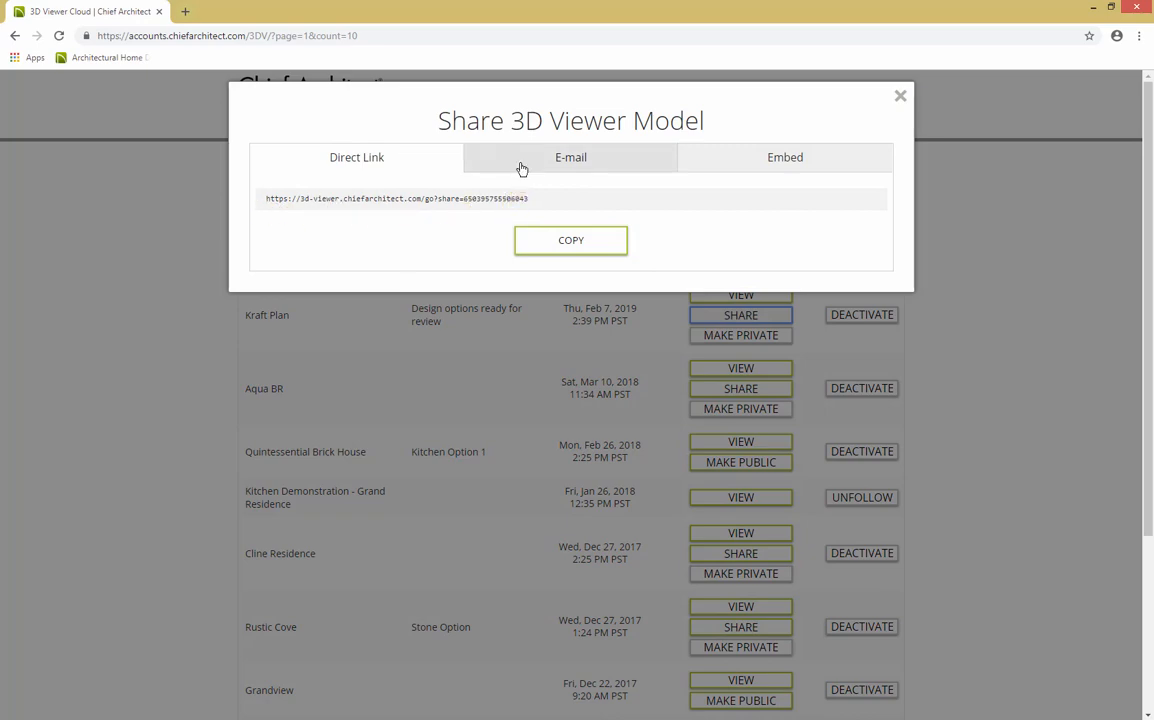
pyautogui.click(570, 157)
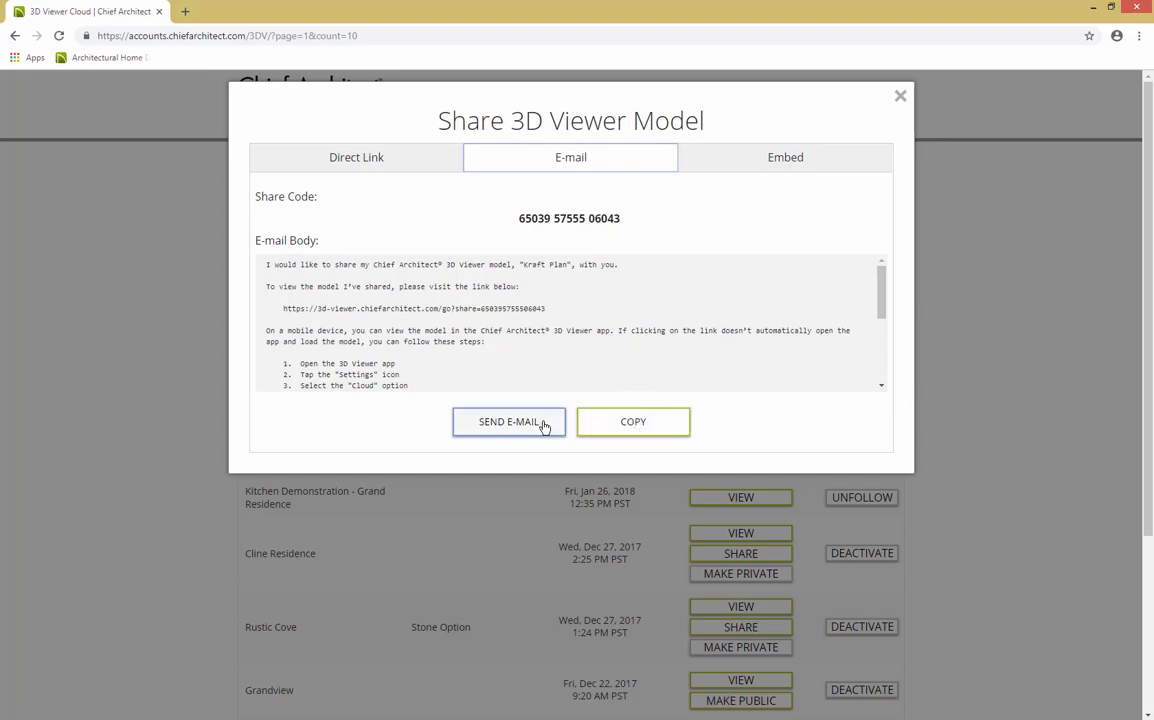
pyautogui.moveTo(532, 312)
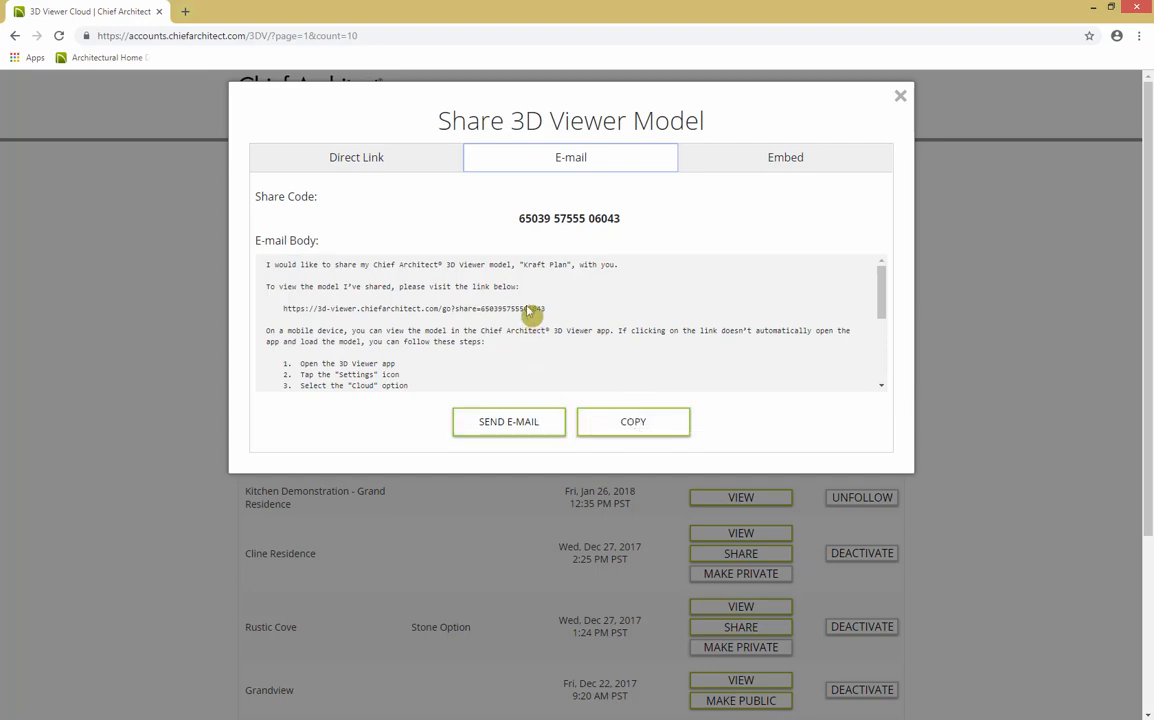
pyautogui.scroll(-3)
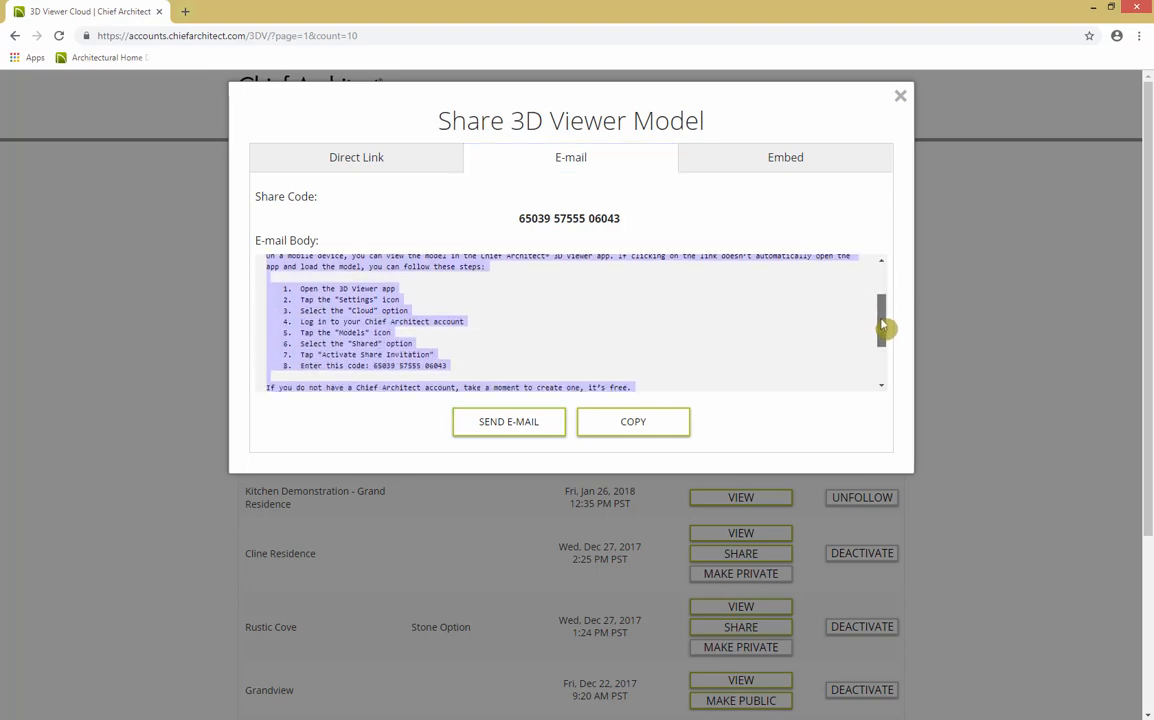
pyautogui.scroll(-3)
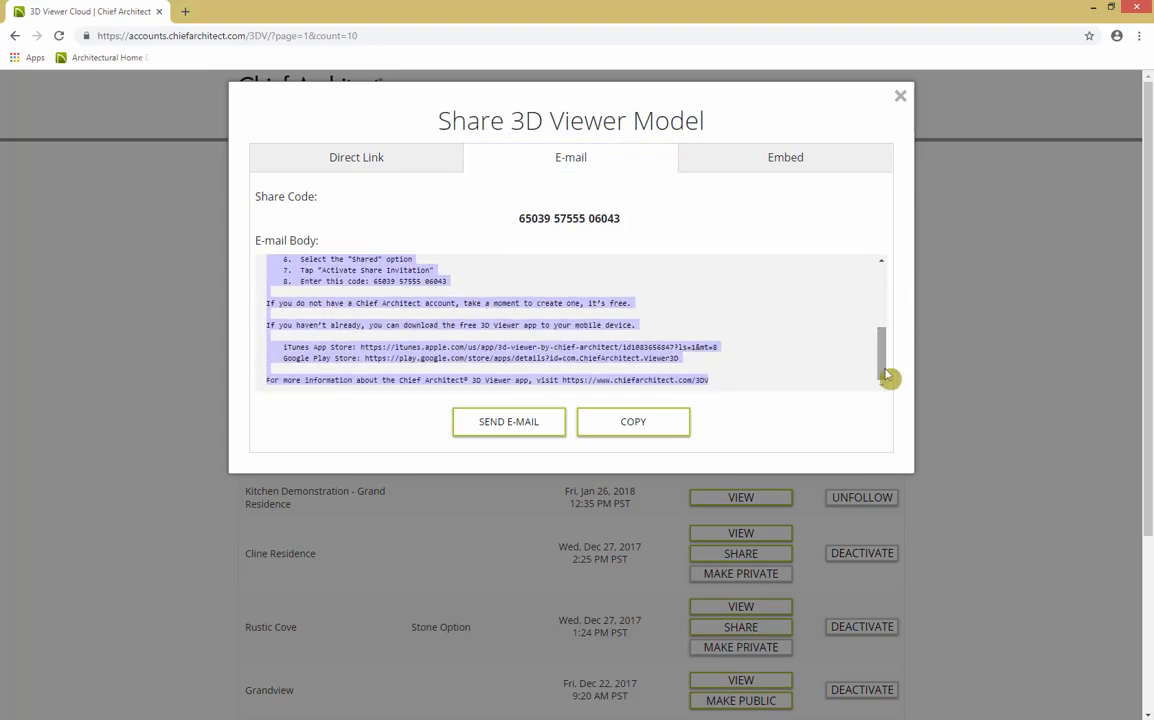
pyautogui.click(785, 157)
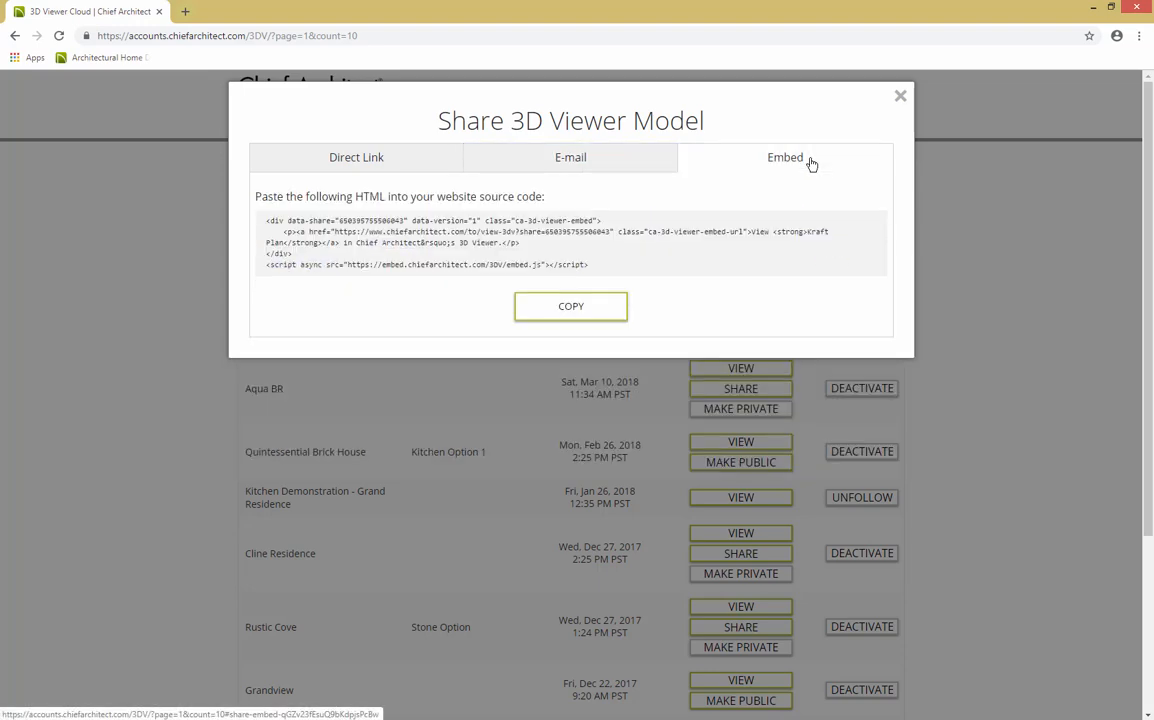